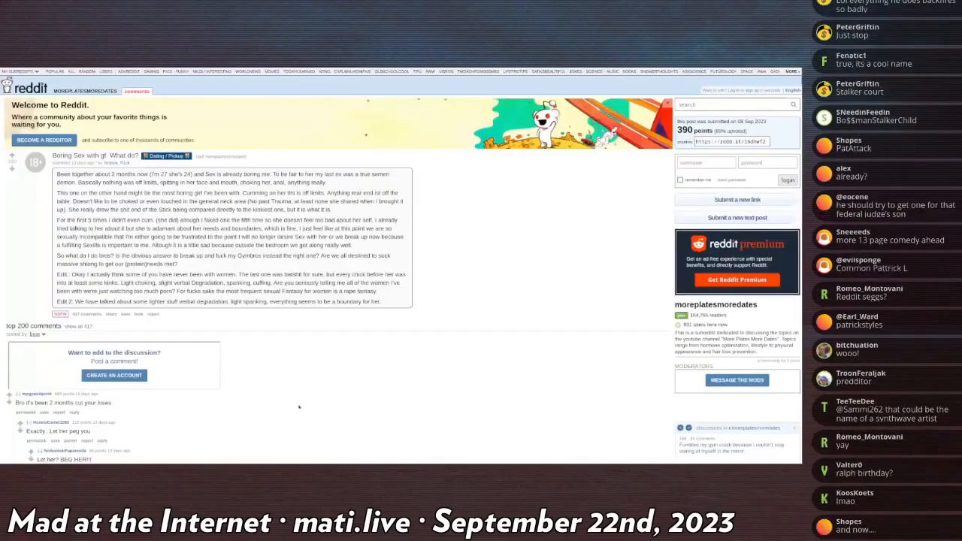
# - Scroll through the 'Boring Sex with gf. What do?' post's story text while reading it aloud
pyautogui.scroll(-3)
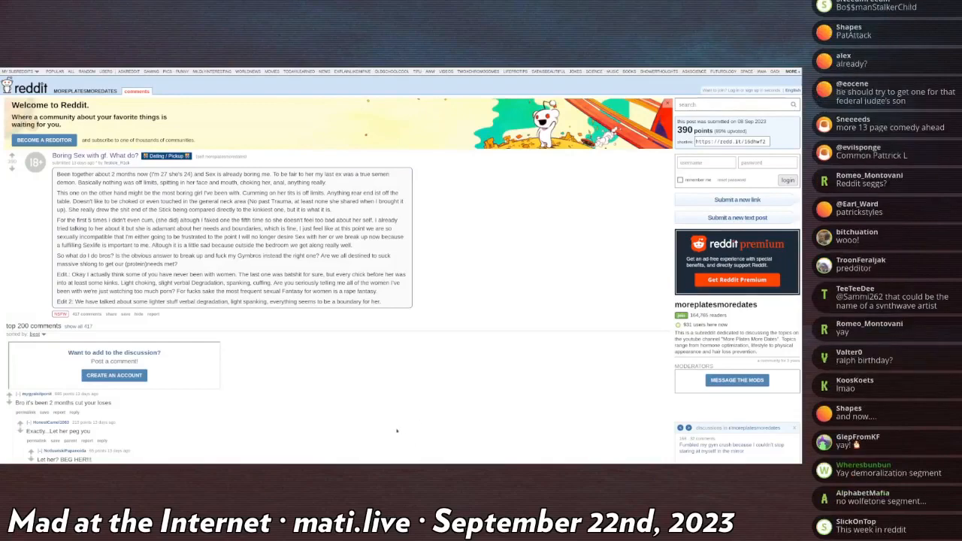
pyautogui.scroll(-3)
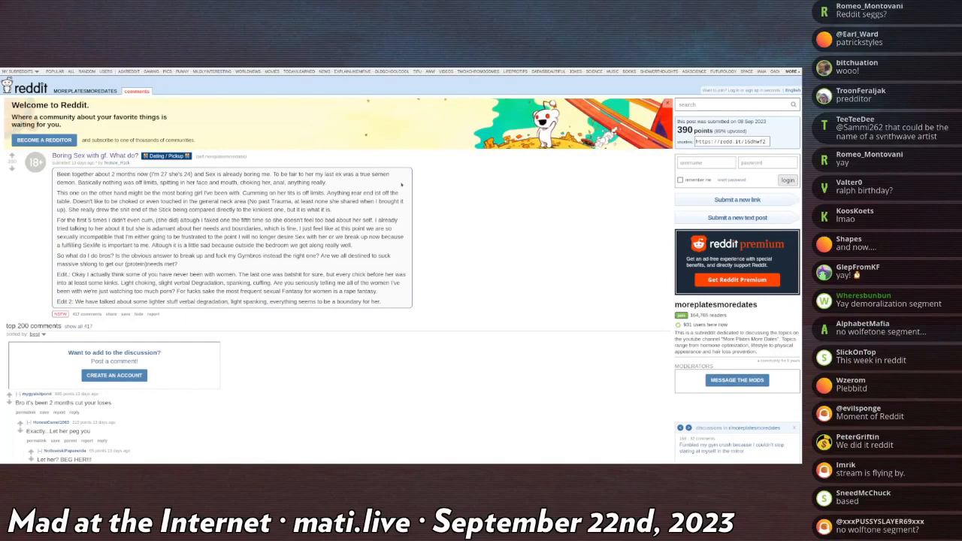
pyautogui.scroll(-3)
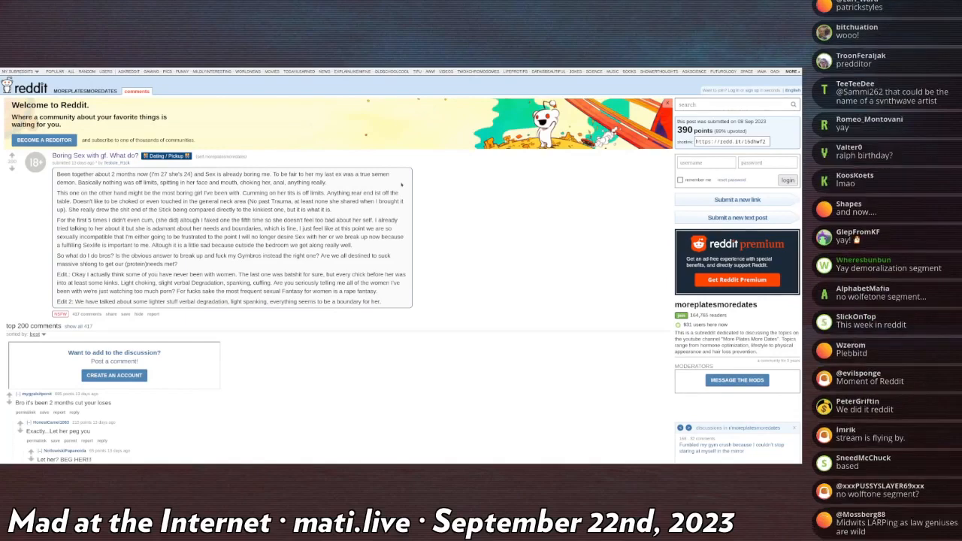
pyautogui.scroll(-3)
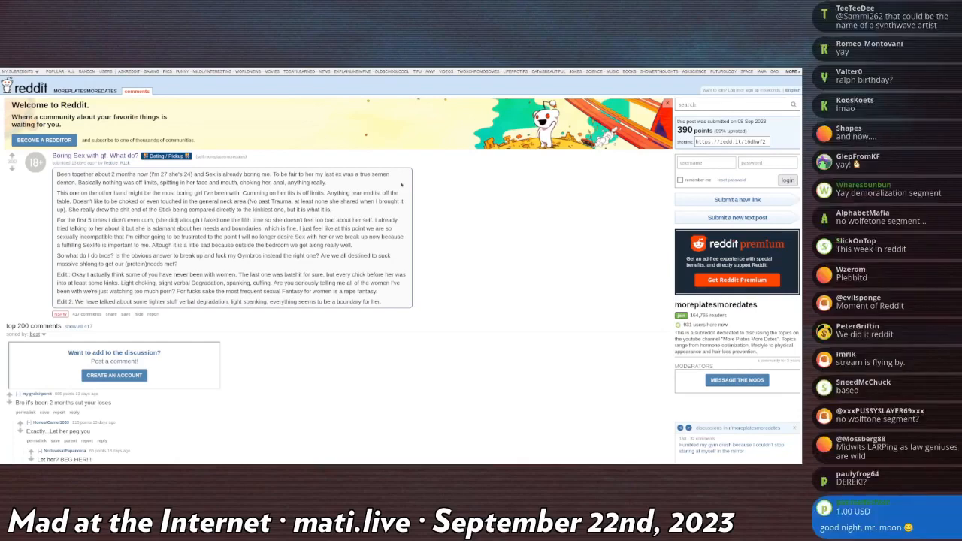
pyautogui.scroll(-3)
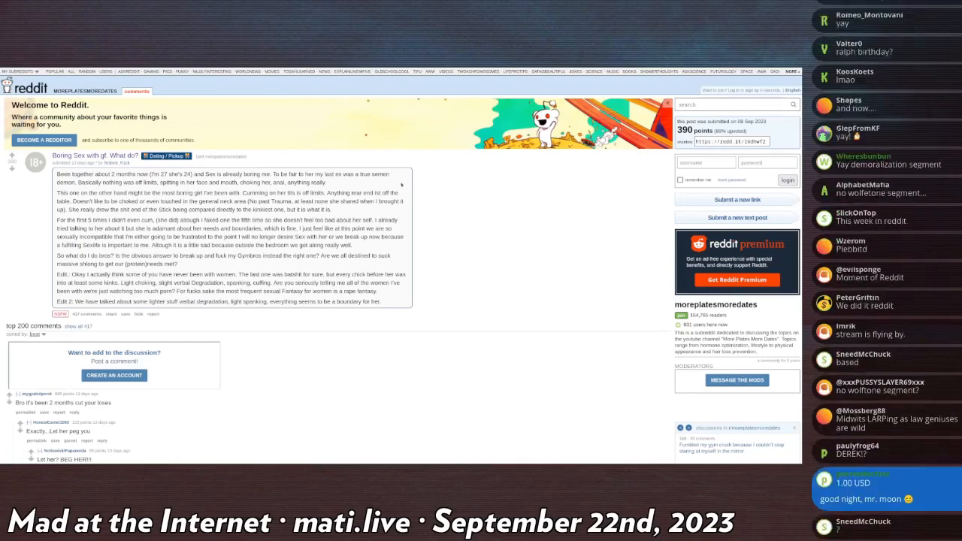
pyautogui.scroll(-3)
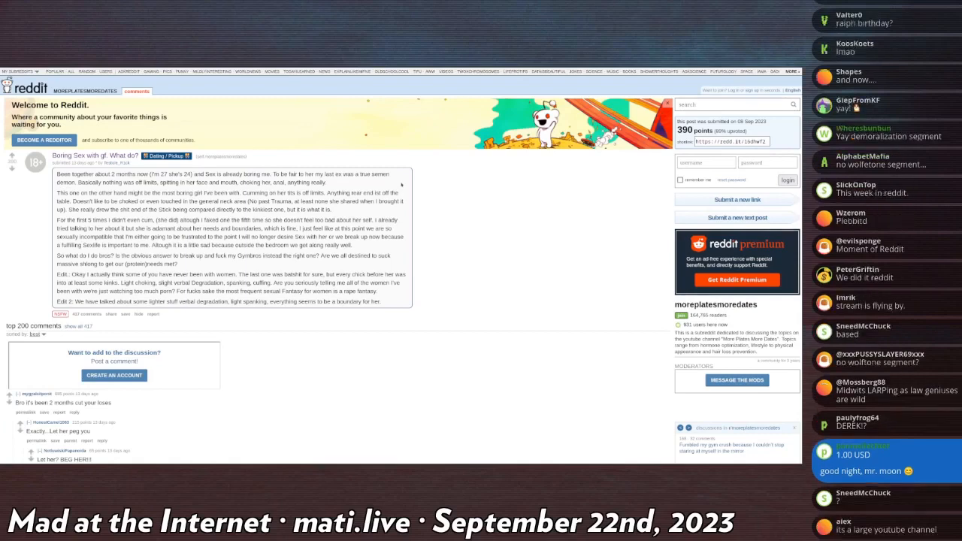
pyautogui.scroll(-3)
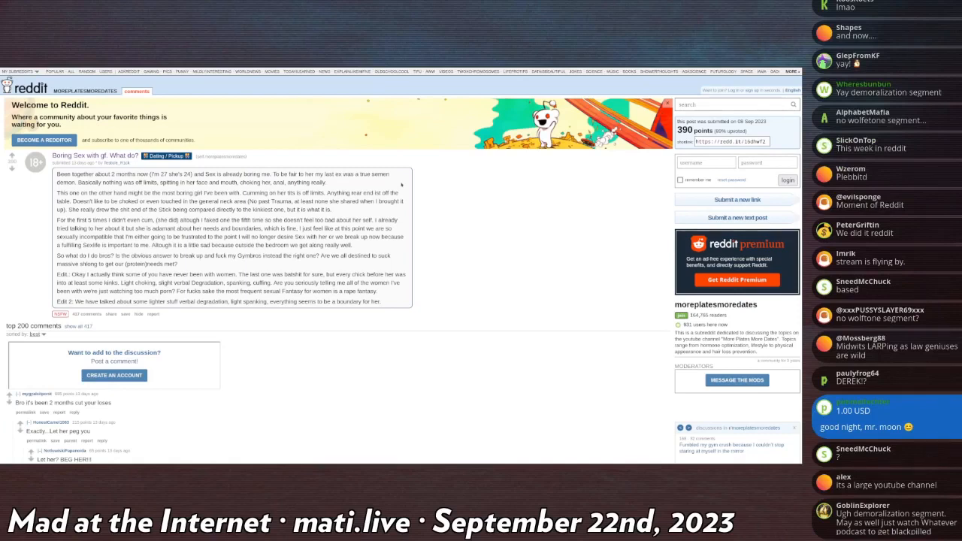
pyautogui.scroll(-3)
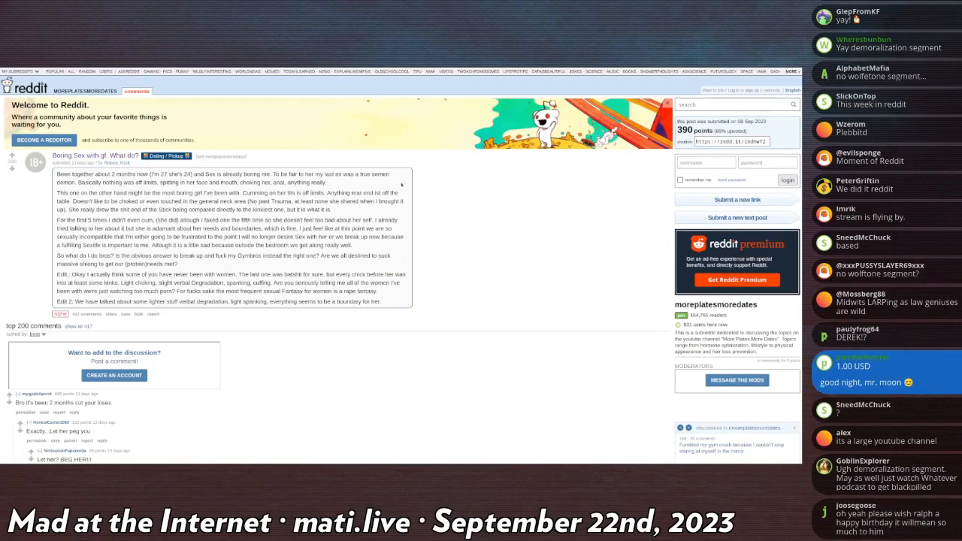
pyautogui.scroll(-3)
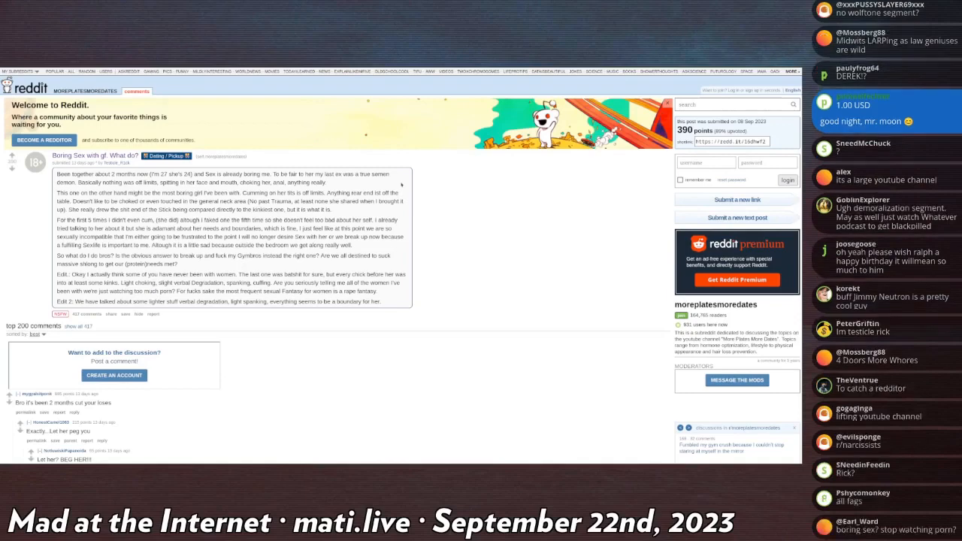
pyautogui.scroll(-3)
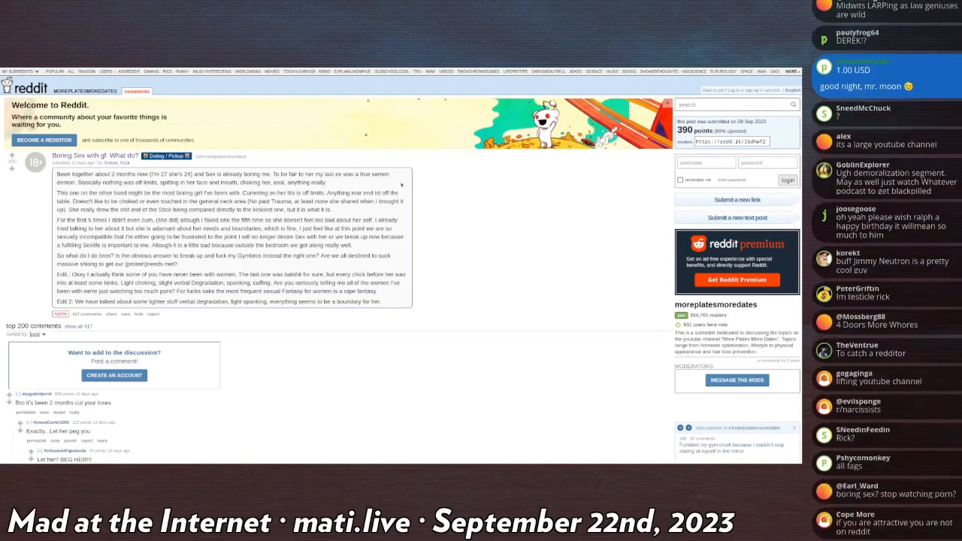
pyautogui.scroll(-3)
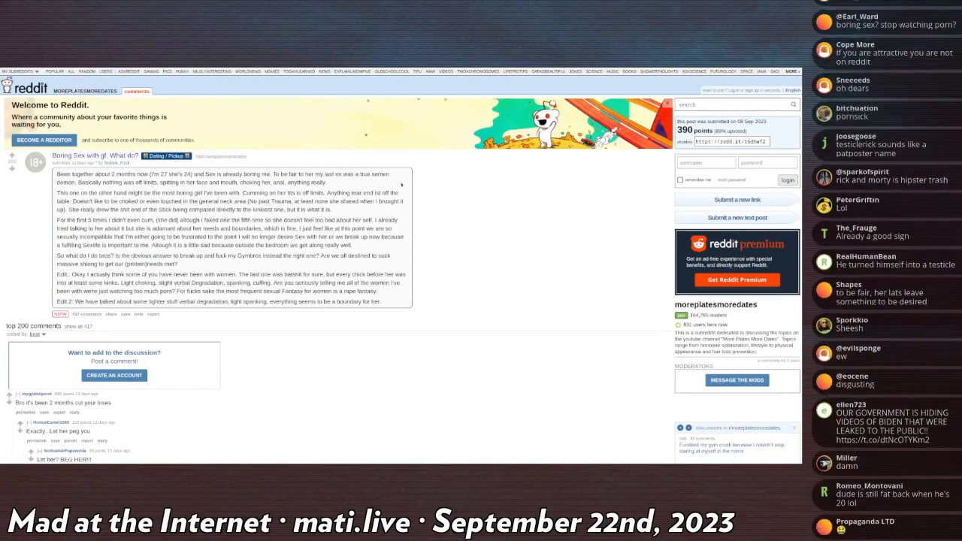
pyautogui.scroll(-3)
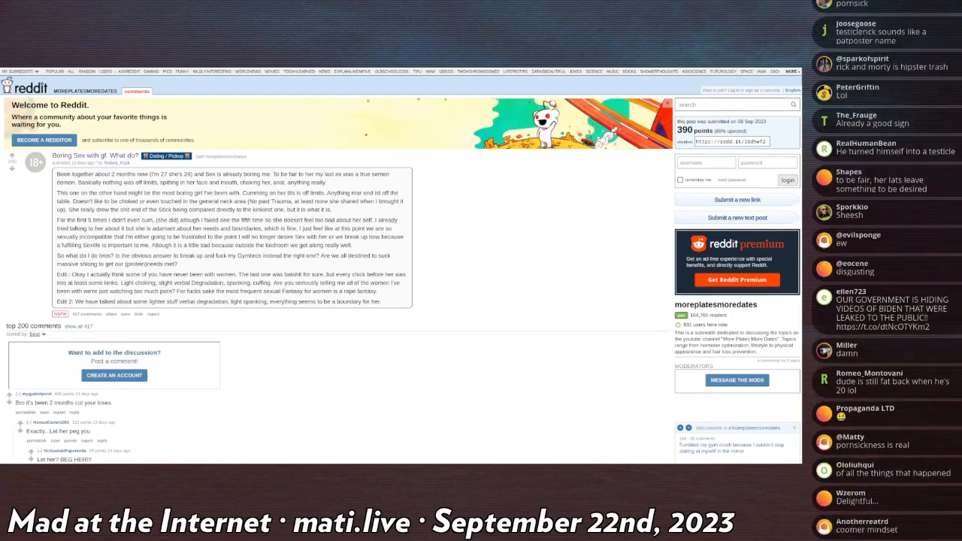
pyautogui.scroll(-3)
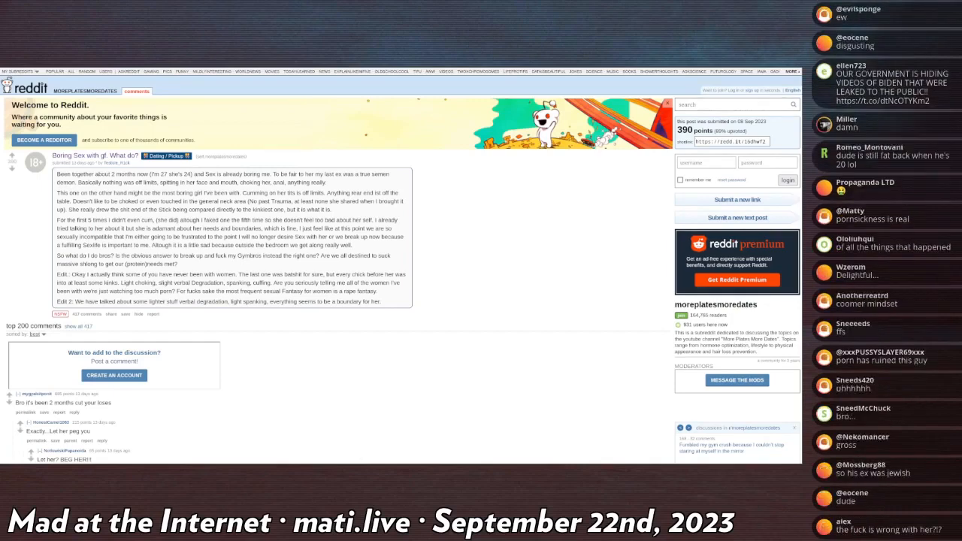
pyautogui.scroll(-3)
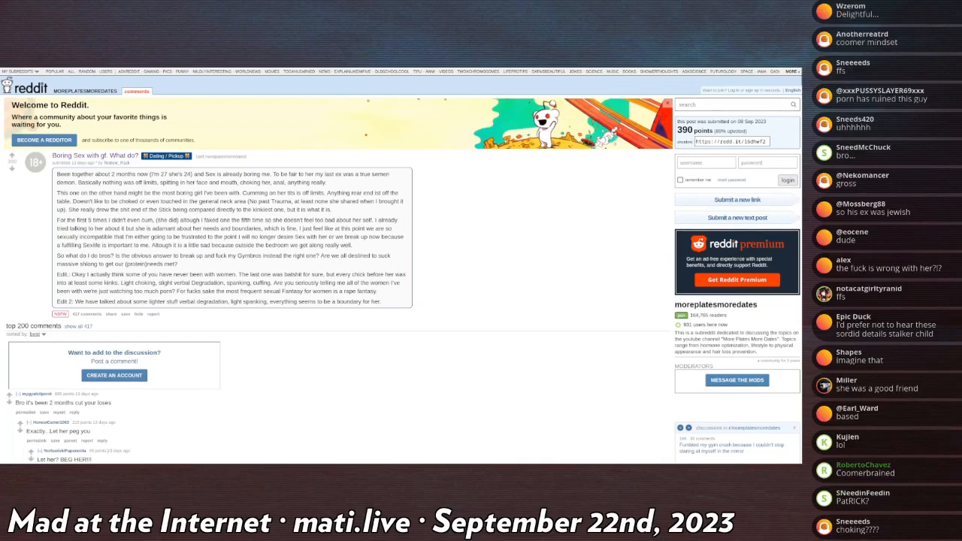
pyautogui.moveTo(102, 457)
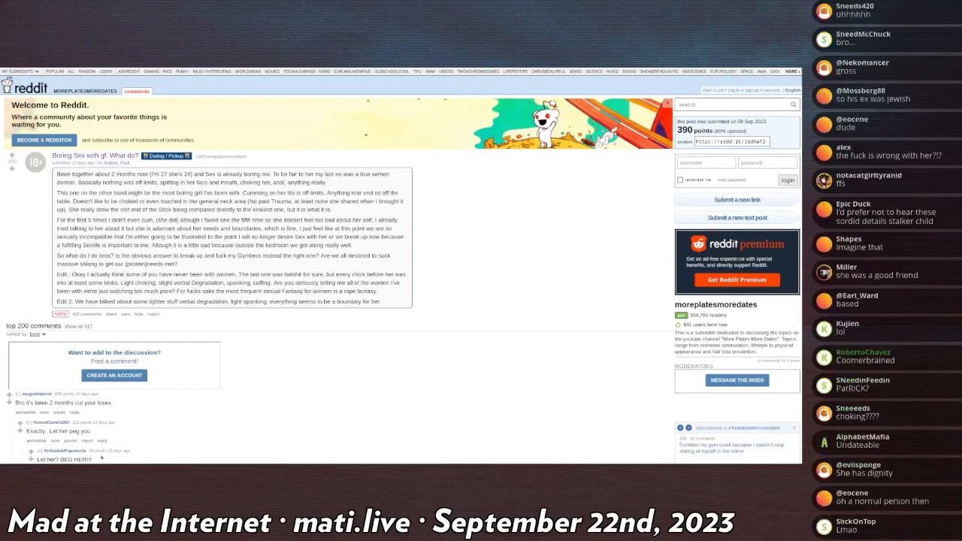
# - Continue scrolling down the post until its top comments start below the story
pyautogui.scroll(-3)
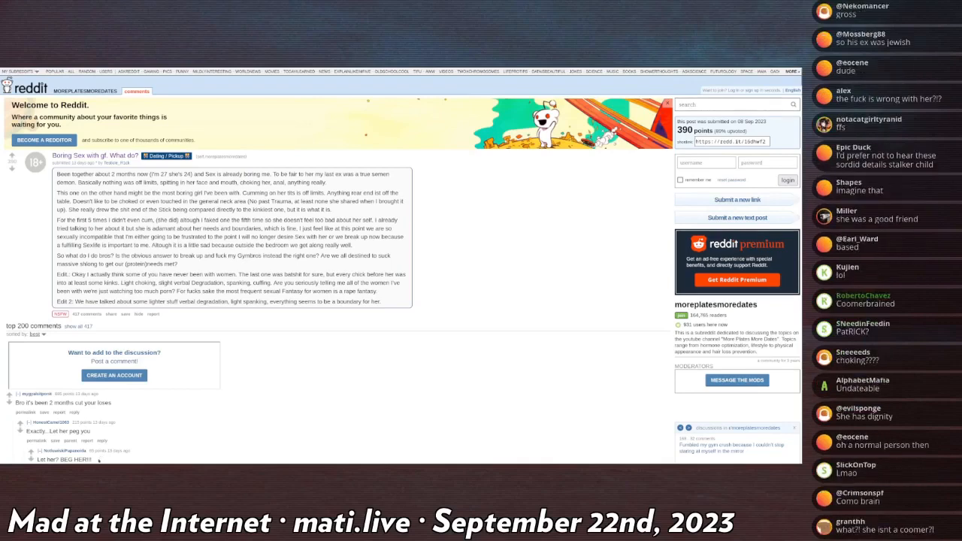
pyautogui.scroll(-3)
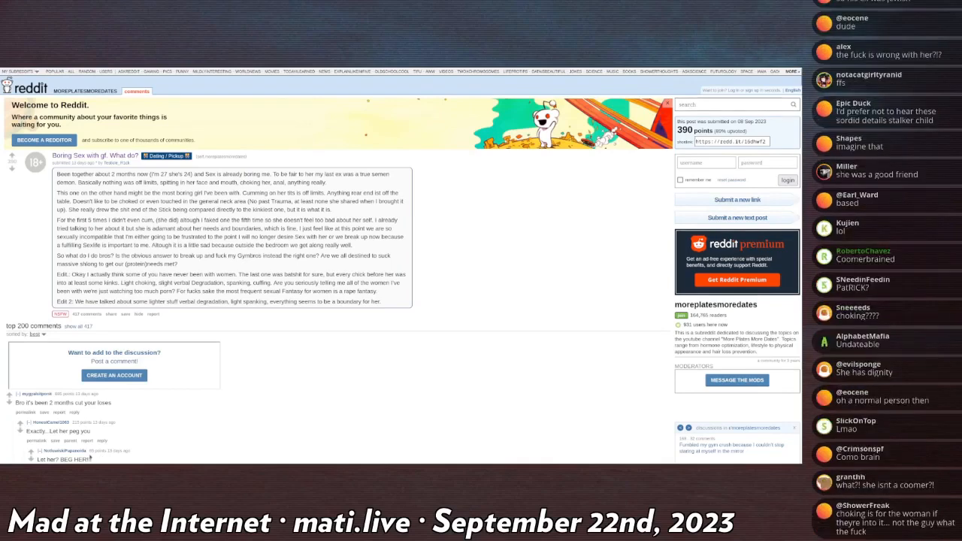
pyautogui.scroll(-3)
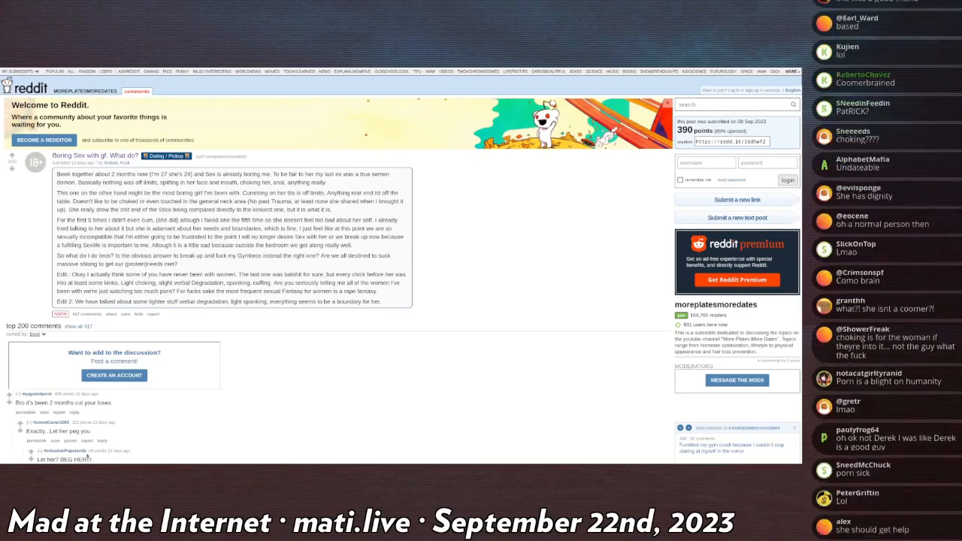
pyautogui.scroll(-3)
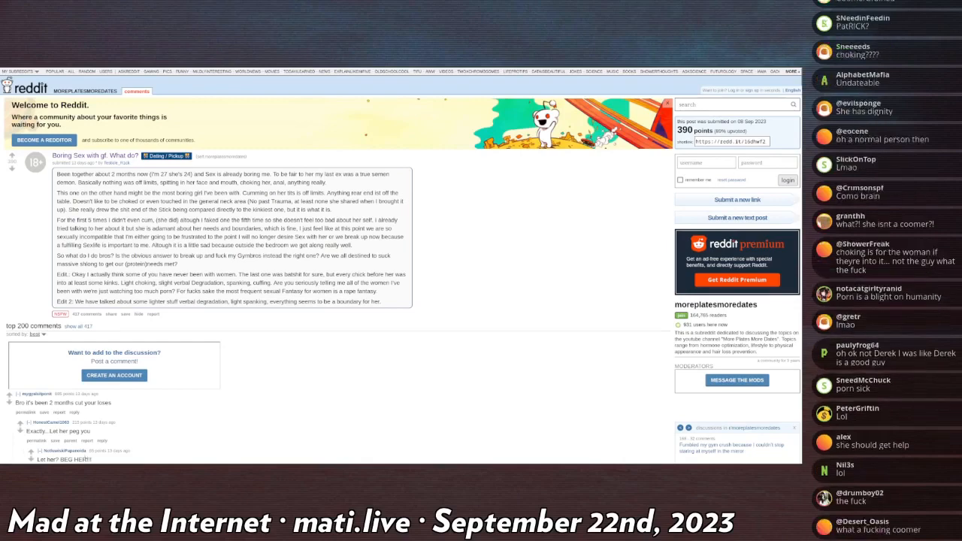
pyautogui.scroll(-3)
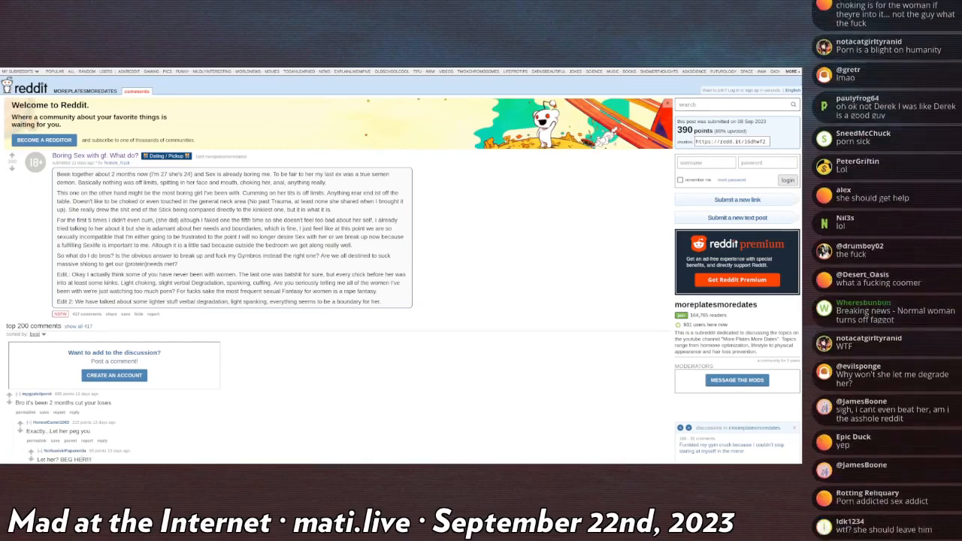
pyautogui.scroll(-3)
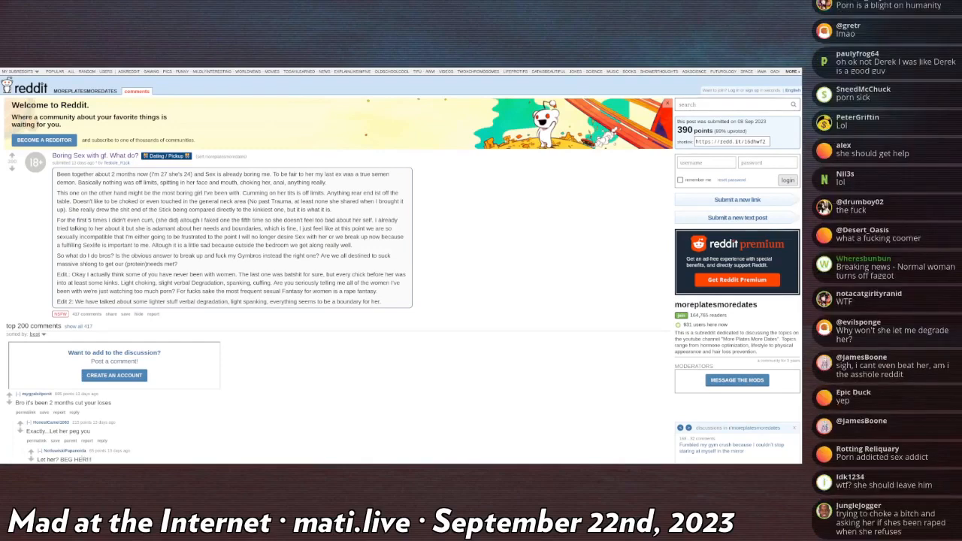
pyautogui.scroll(-3)
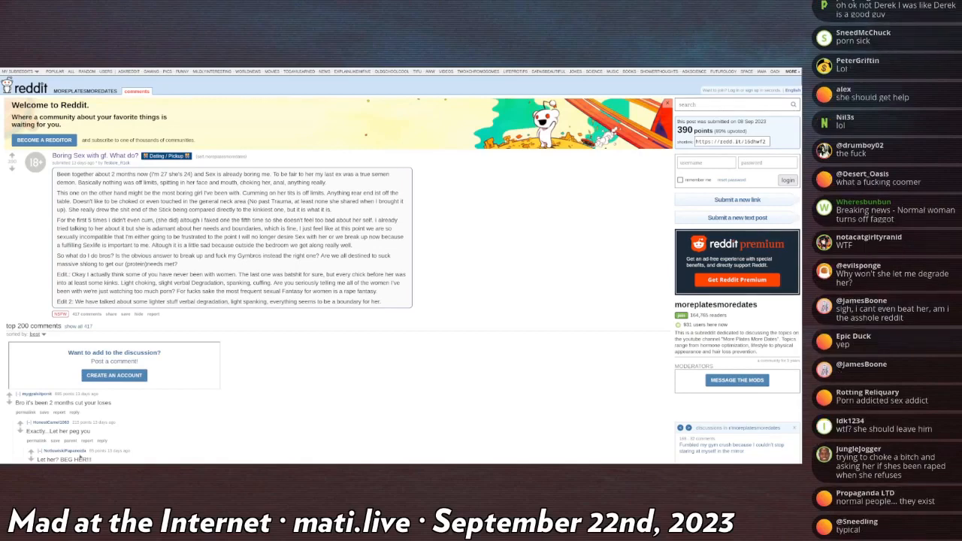
pyautogui.scroll(-3)
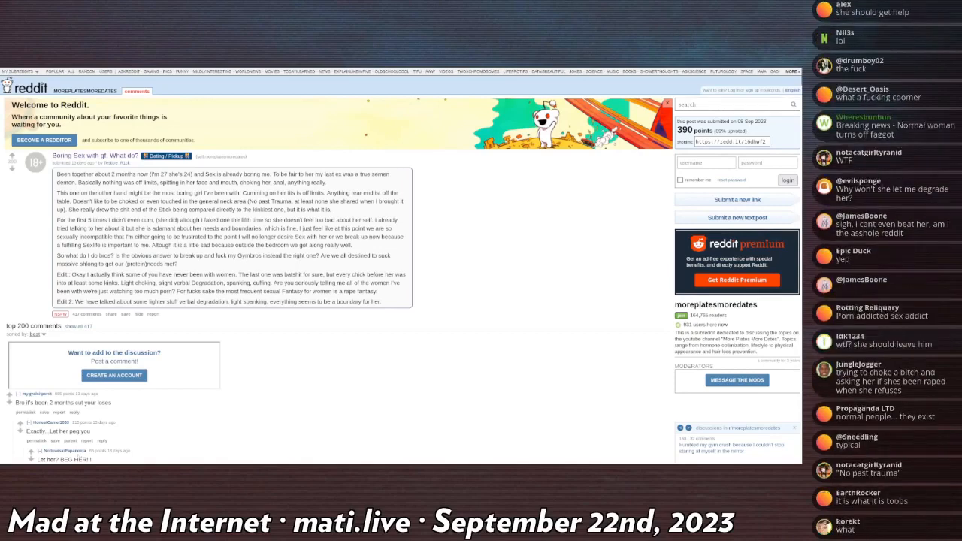
pyautogui.scroll(-3)
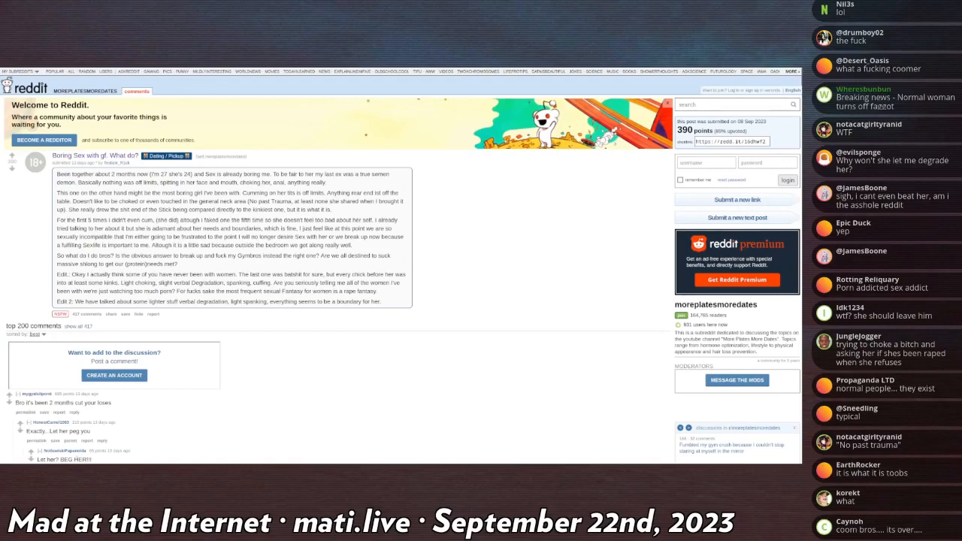
pyautogui.scroll(-3)
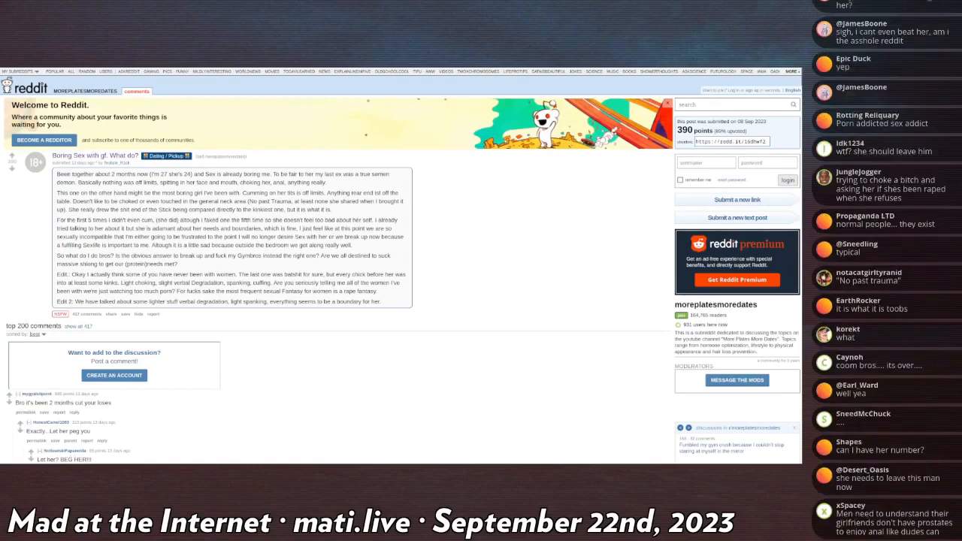
pyautogui.scroll(-3)
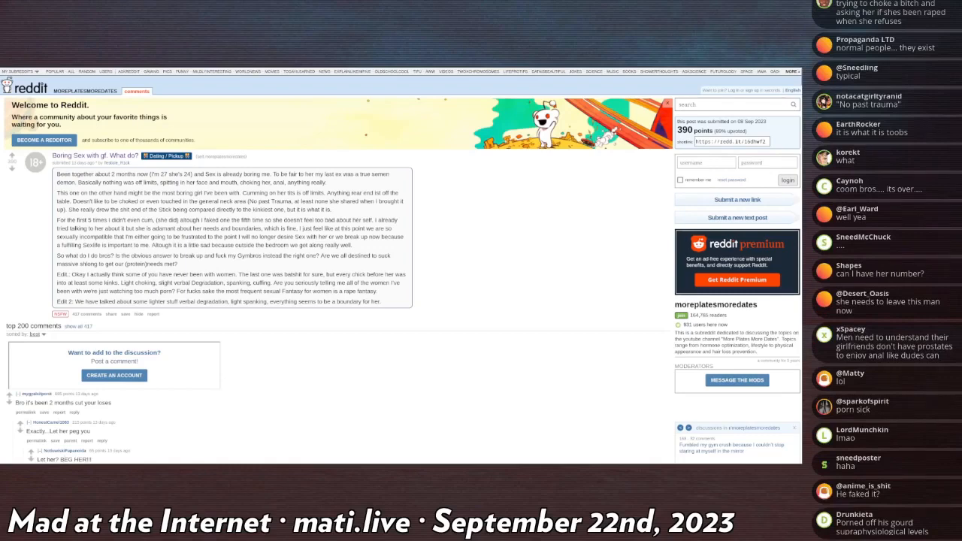
# - Scroll down through the post's top comments, reading each aloud
pyautogui.scroll(-3)
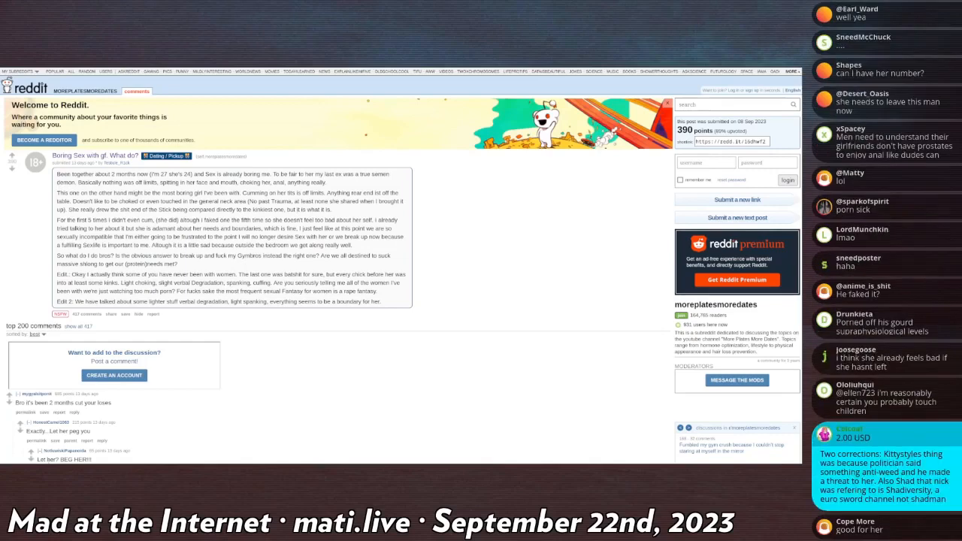
pyautogui.scroll(-3)
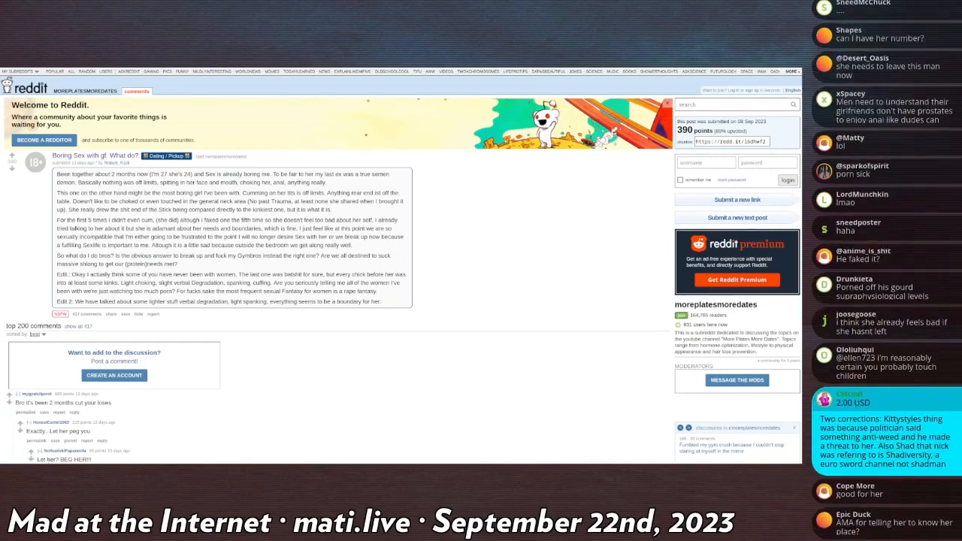
pyautogui.scroll(-3)
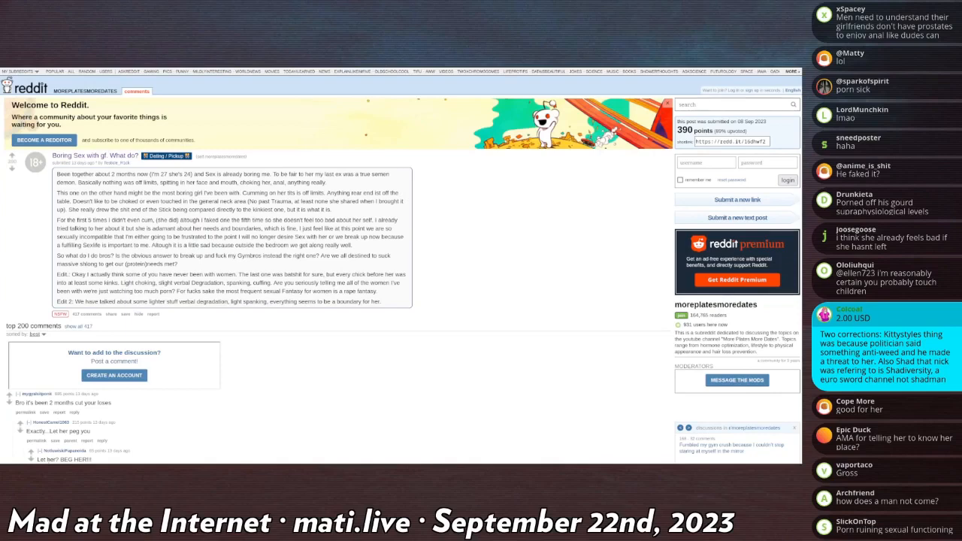
pyautogui.scroll(-3)
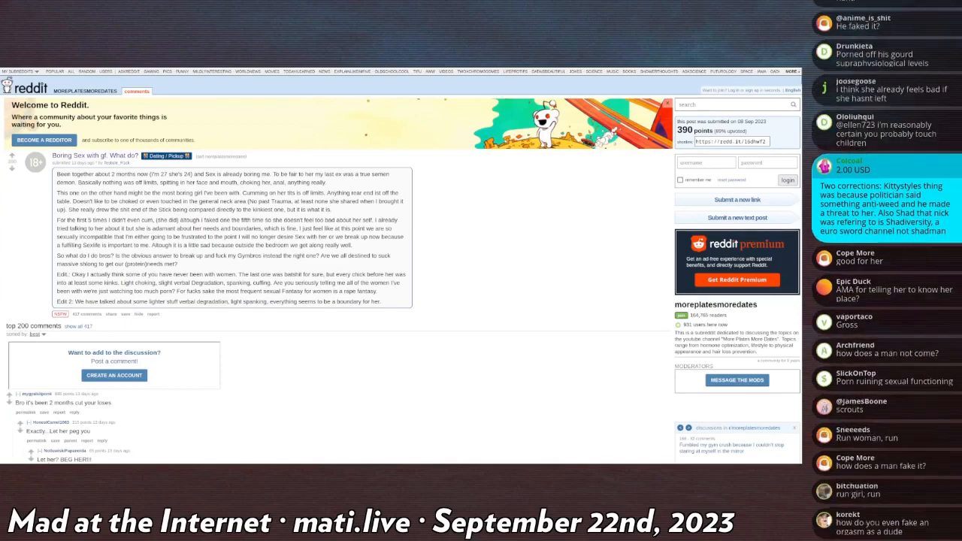
pyautogui.scroll(-3)
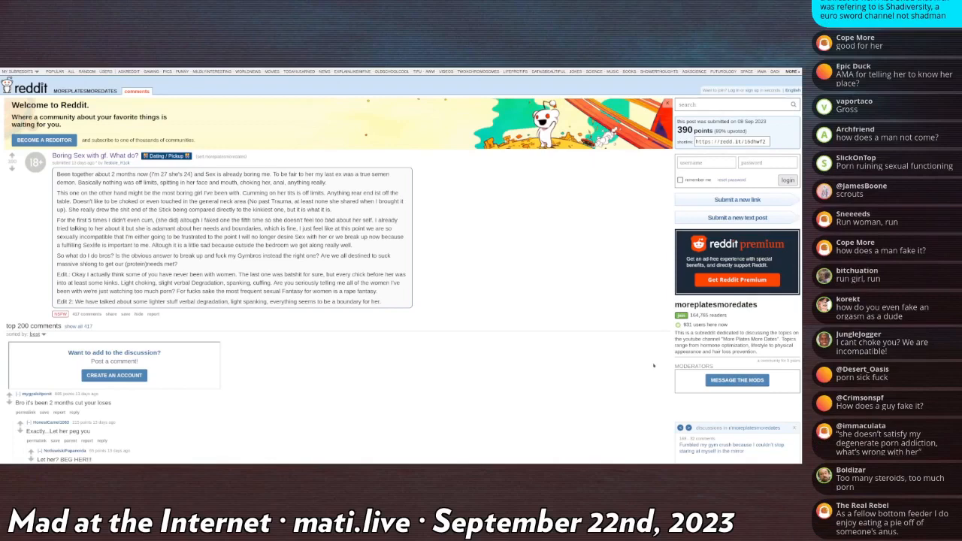
pyautogui.scroll(-3)
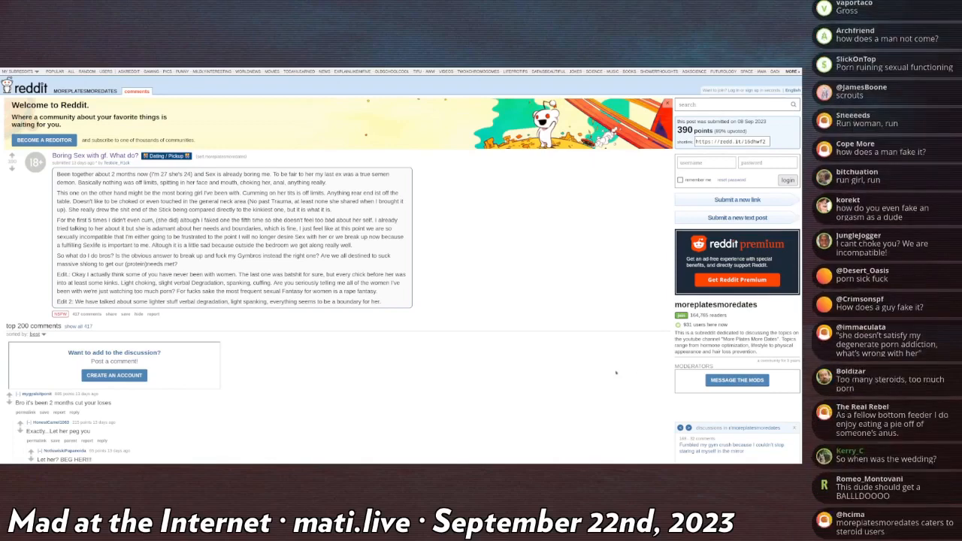
pyautogui.scroll(-3)
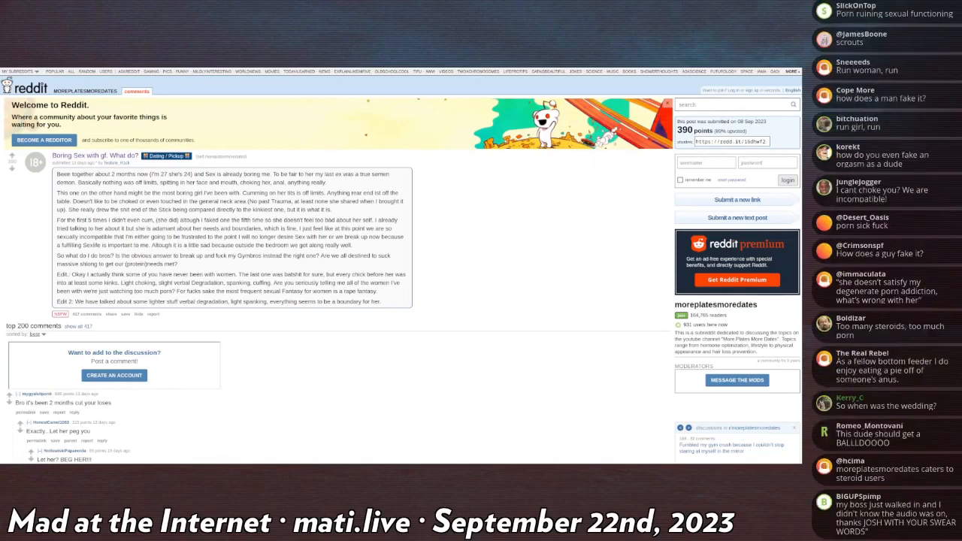
pyautogui.scroll(-3)
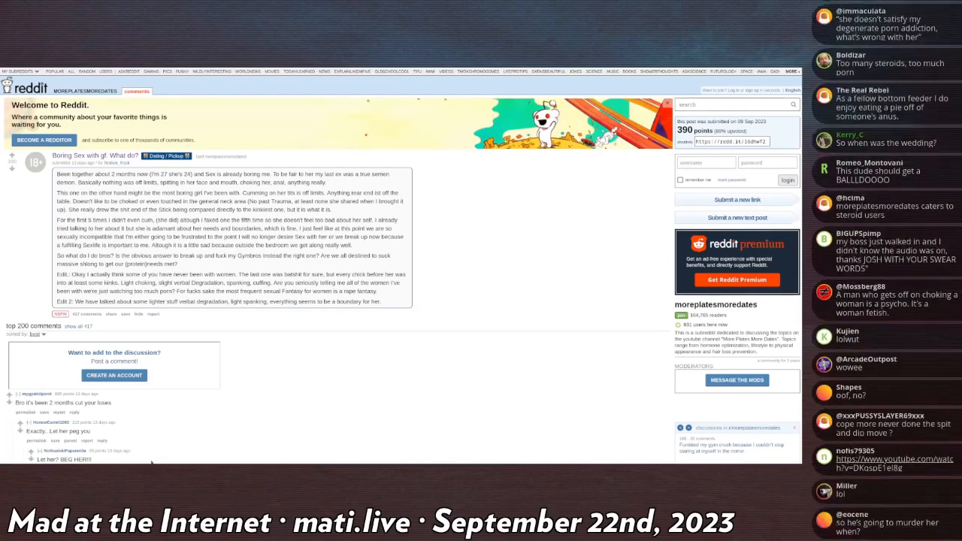
pyautogui.scroll(-3)
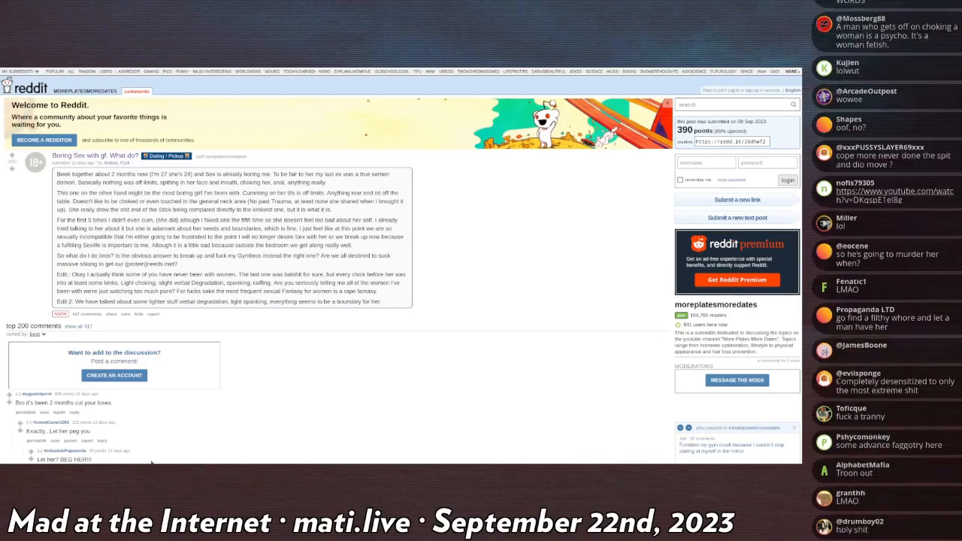
pyautogui.scroll(-3)
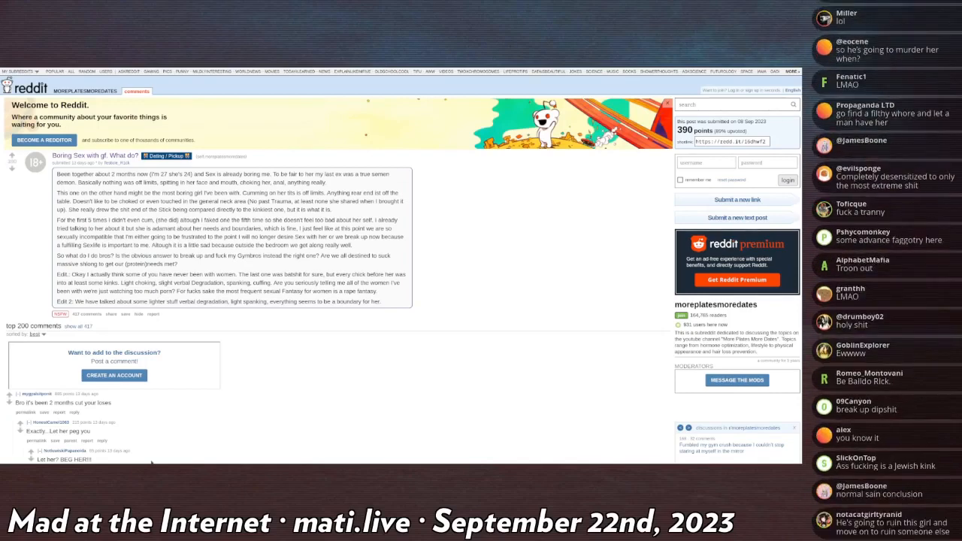
# - Scroll further to a single comment's thread with its longer reply beneath the post
pyautogui.scroll(-3)
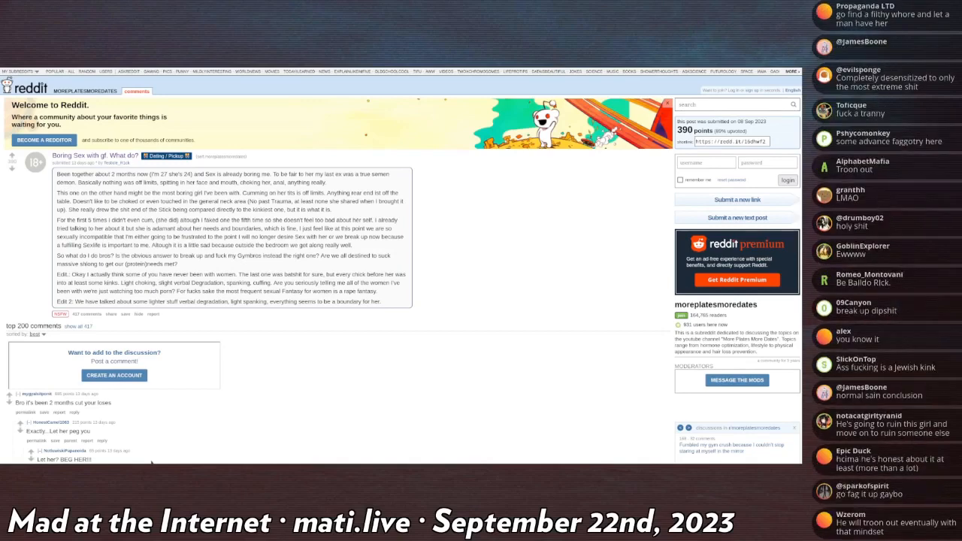
pyautogui.scroll(-3)
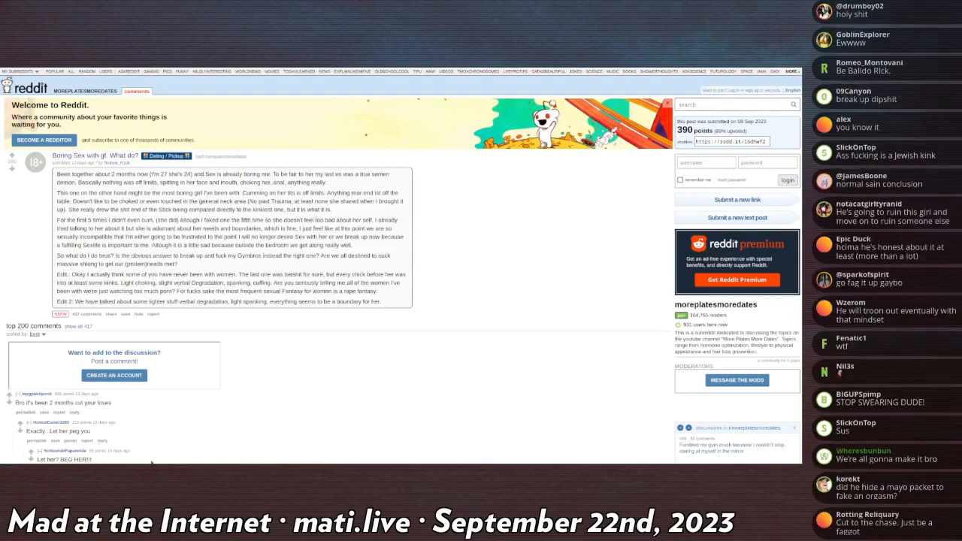
pyautogui.scroll(-3)
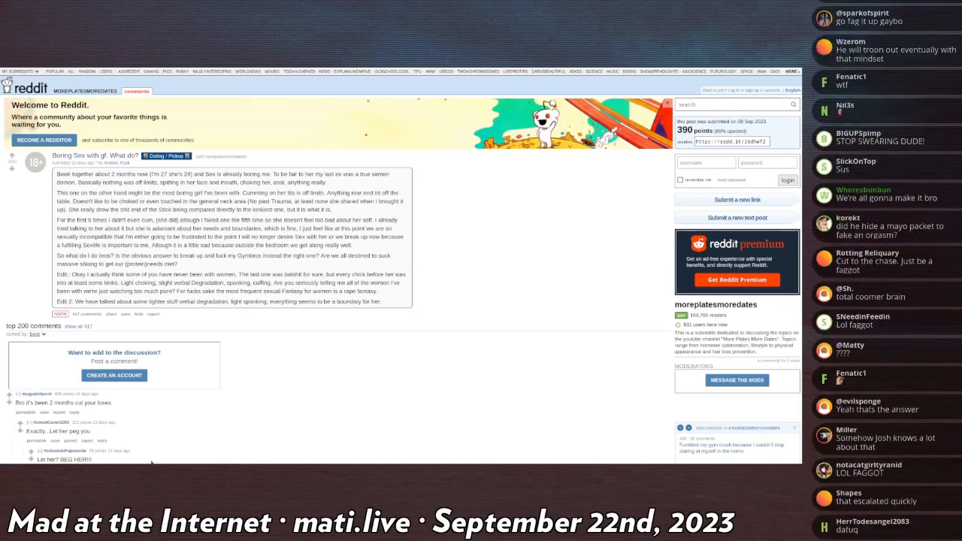
pyautogui.scroll(-3)
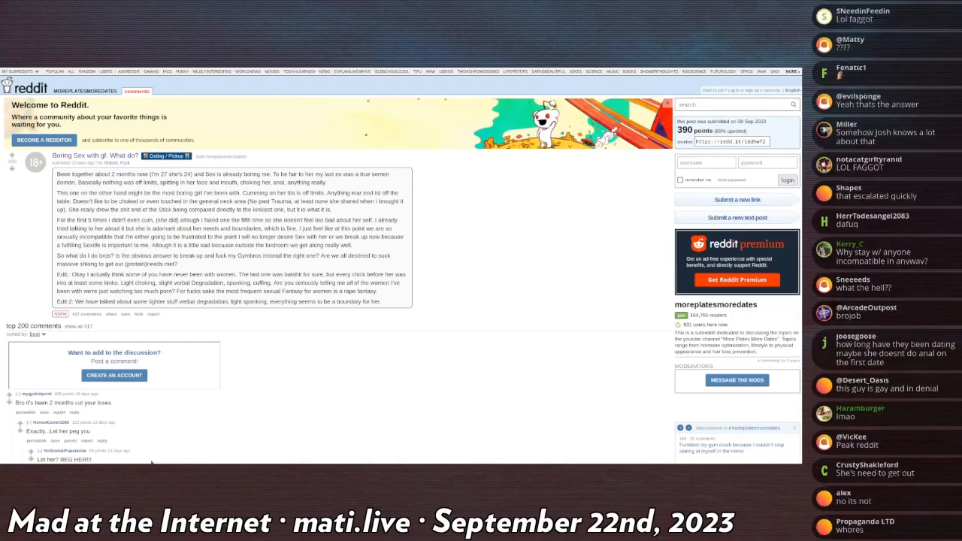
pyautogui.scroll(-3)
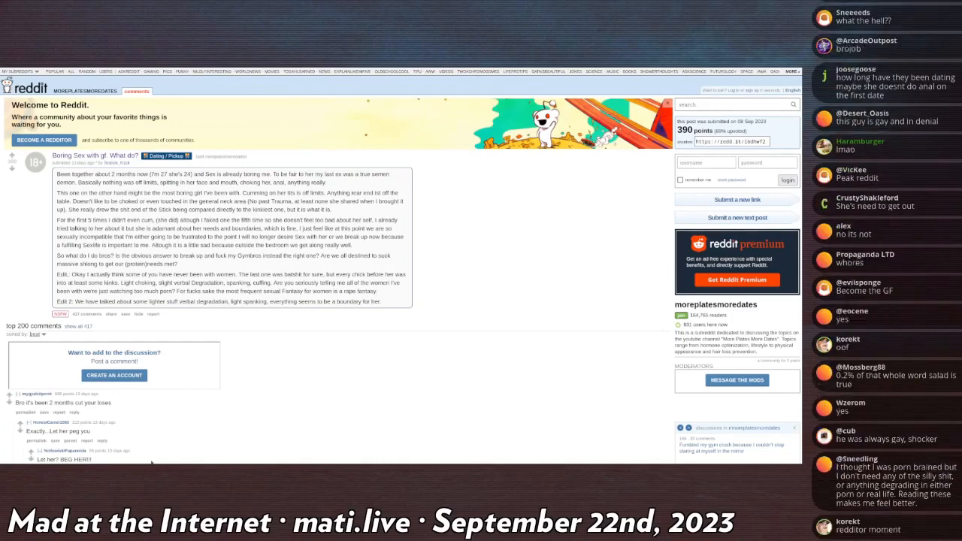
pyautogui.scroll(-3)
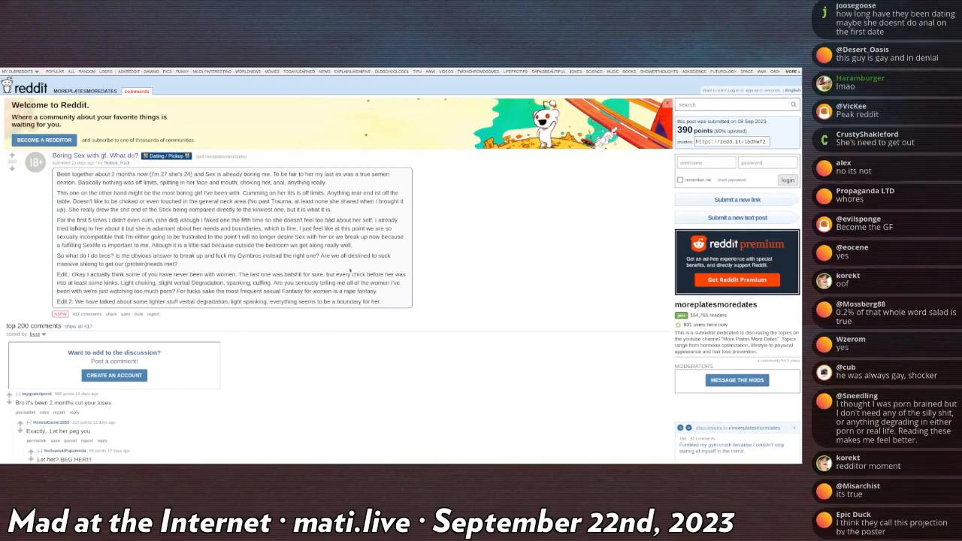
pyautogui.scroll(-3)
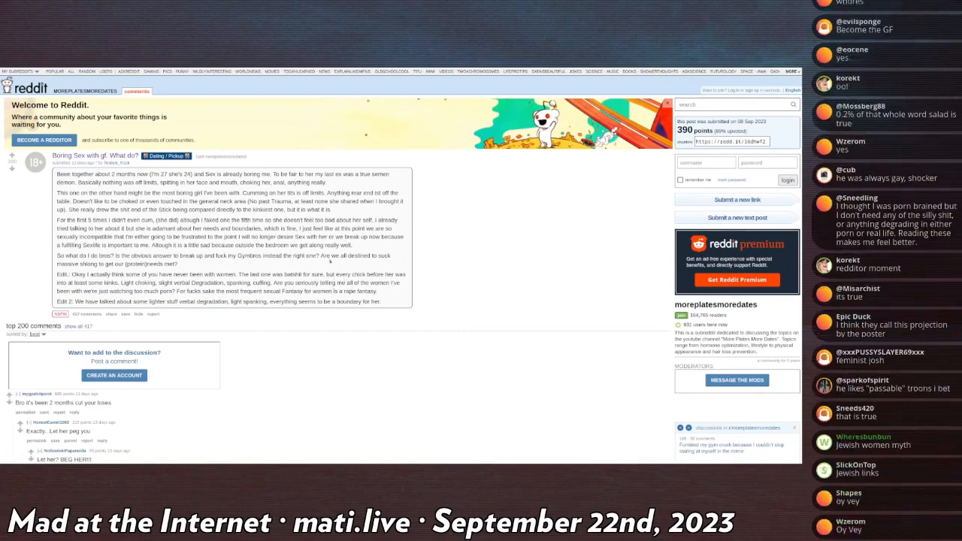
pyautogui.scroll(-3)
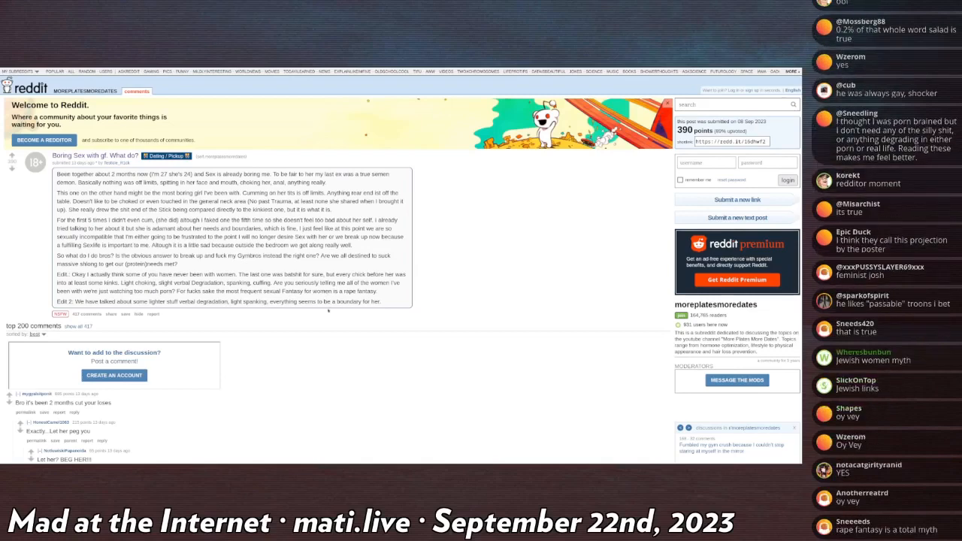
pyautogui.scroll(-3)
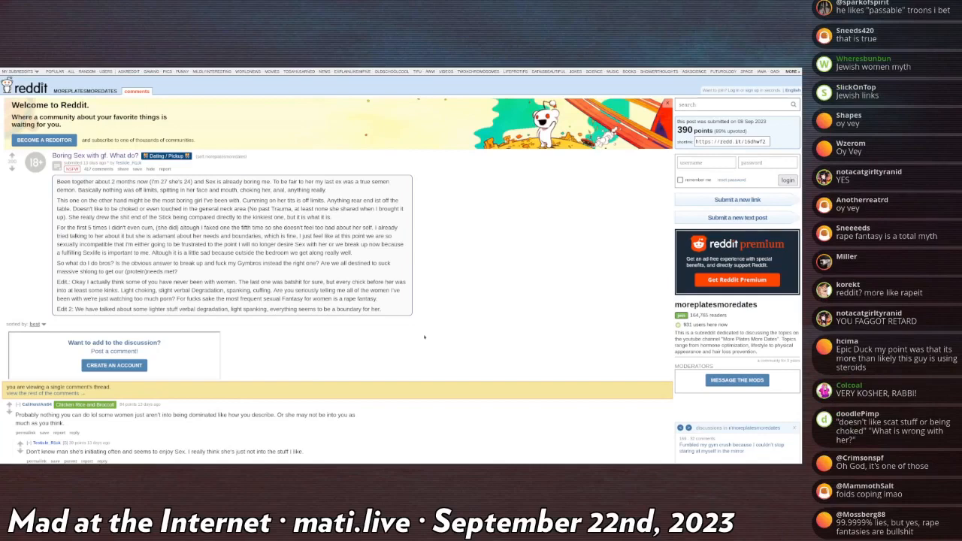
# - Scroll down to bring the comment's chain of nested replies into view
pyautogui.scroll(-3)
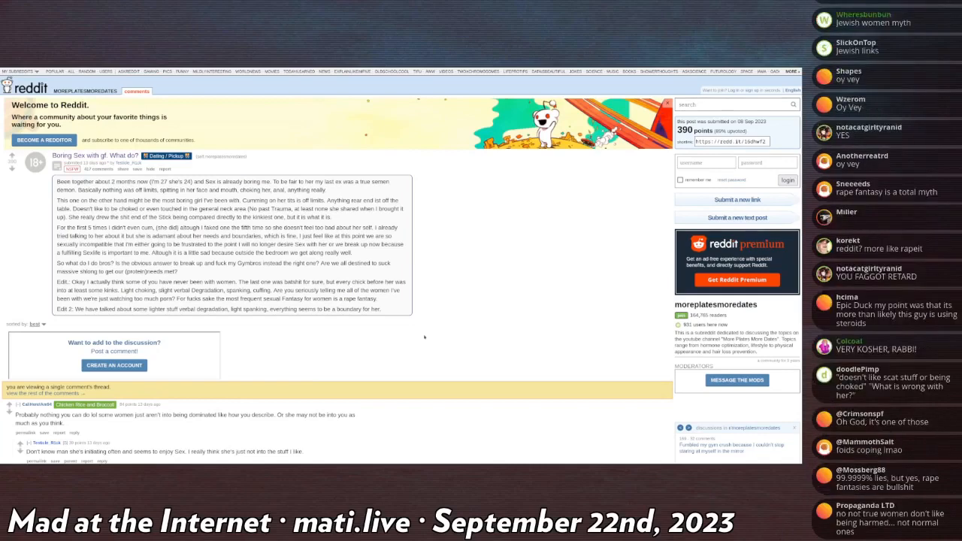
pyautogui.scroll(-3)
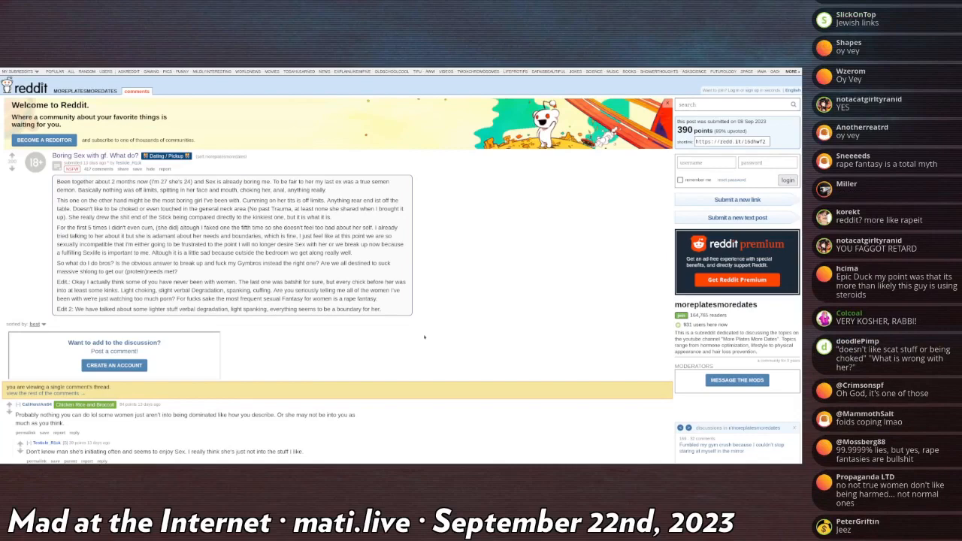
pyautogui.scroll(-3)
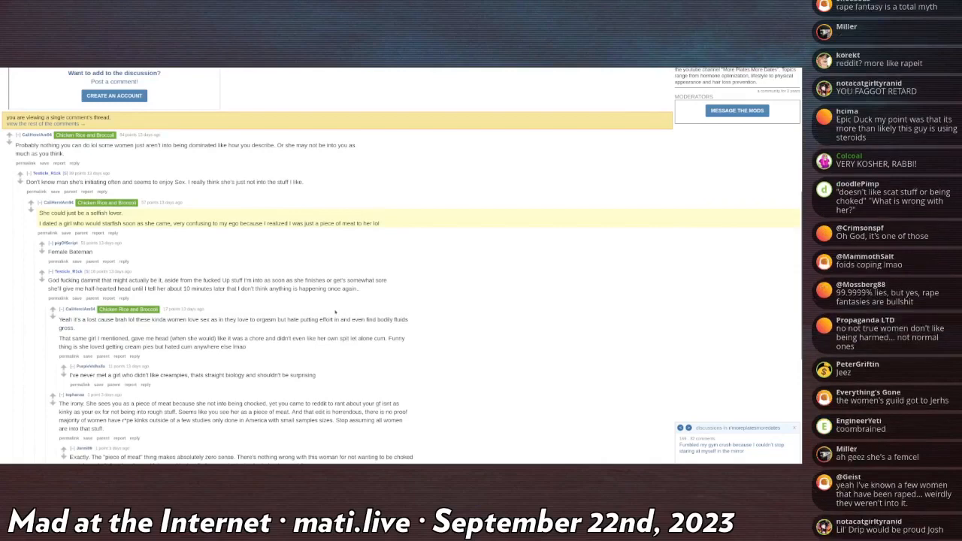
pyautogui.moveTo(332, 307)
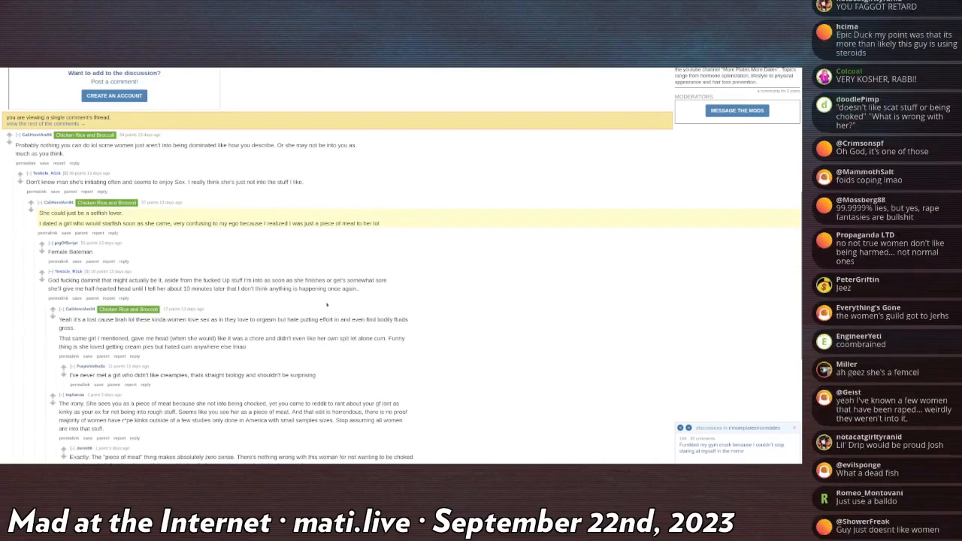
pyautogui.scroll(-3)
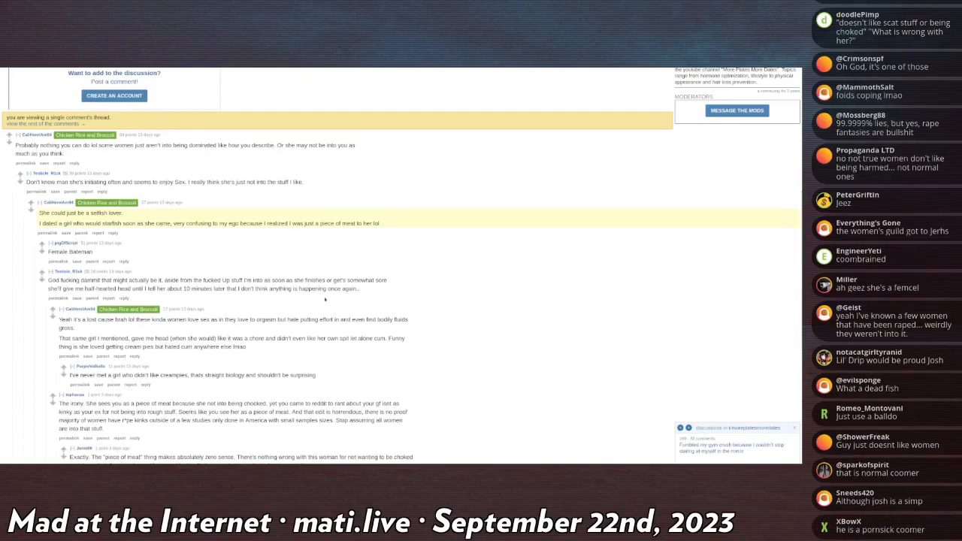
pyautogui.scroll(-3)
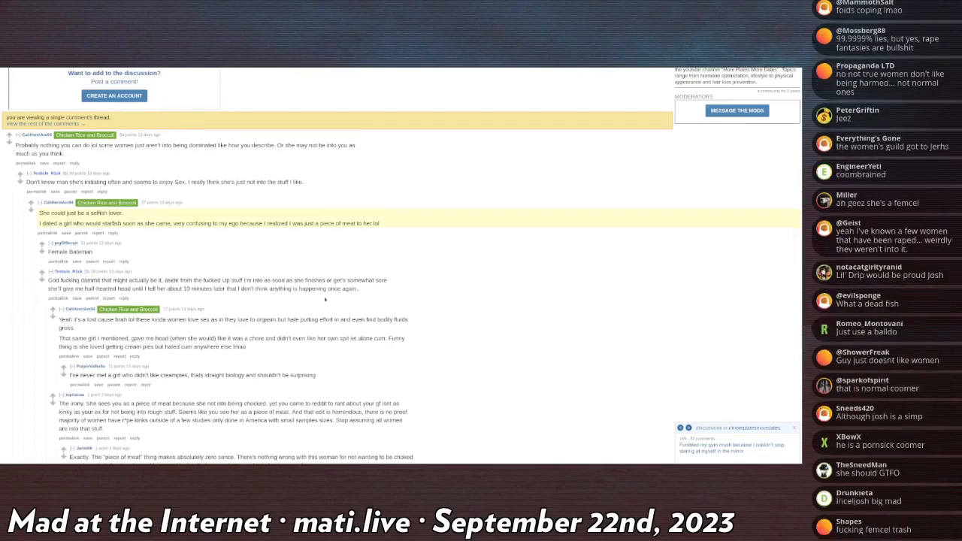
pyautogui.scroll(-3)
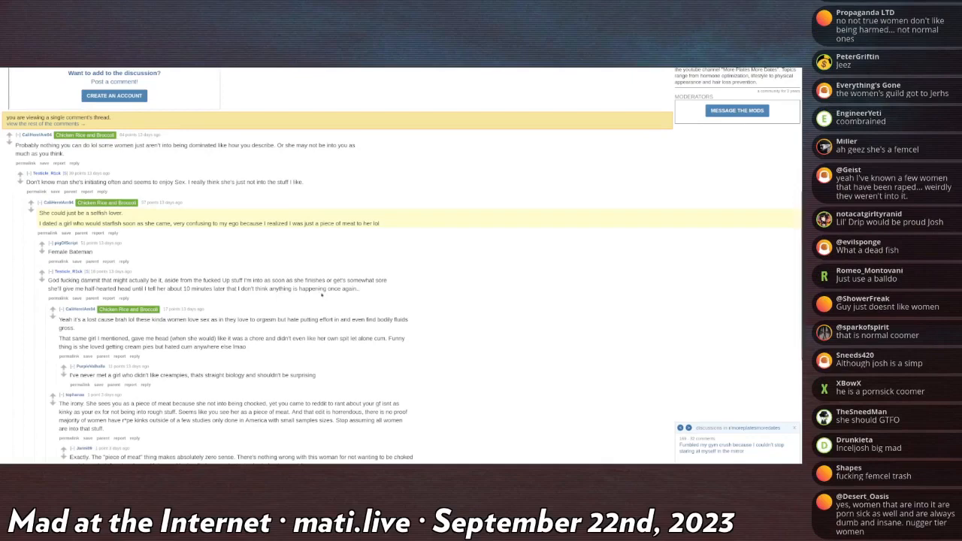
pyautogui.scroll(-3)
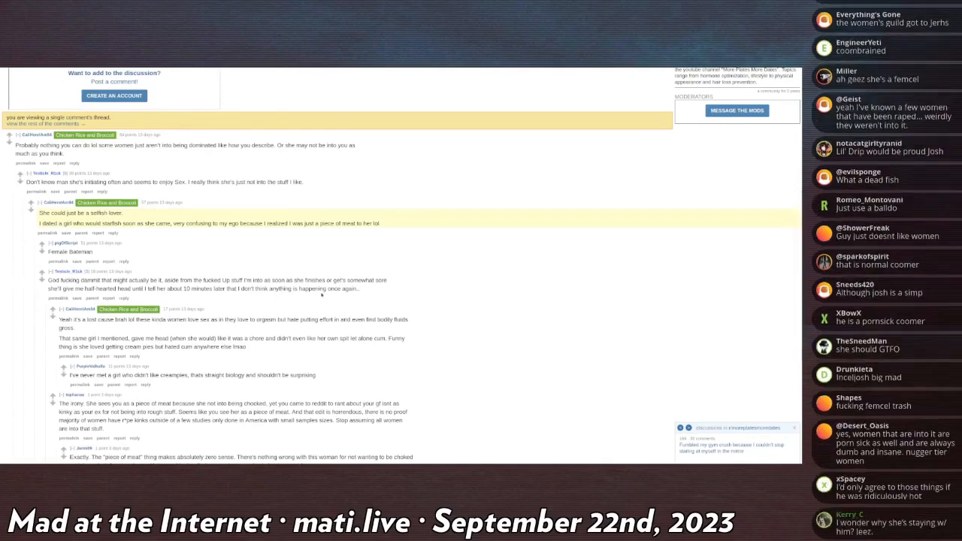
pyautogui.scroll(-3)
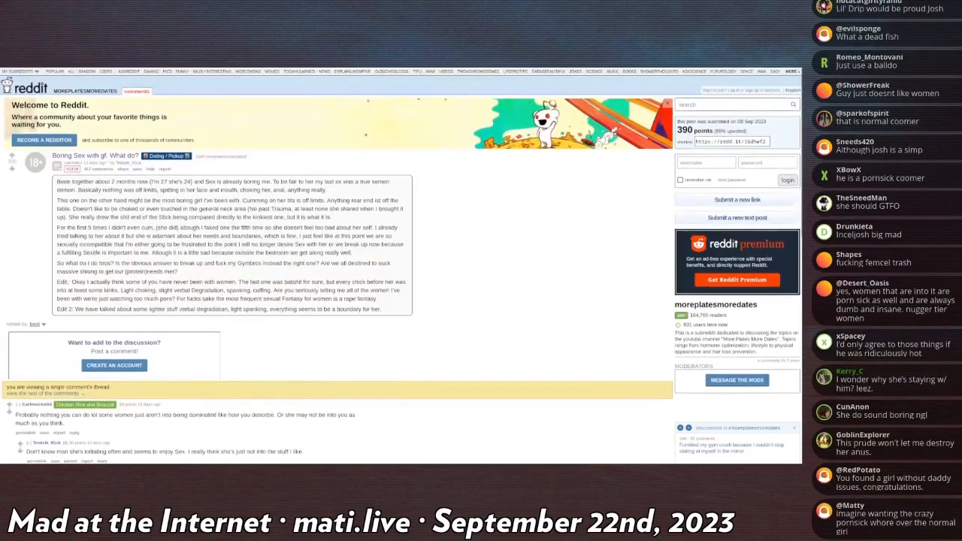
pyautogui.scroll(-3)
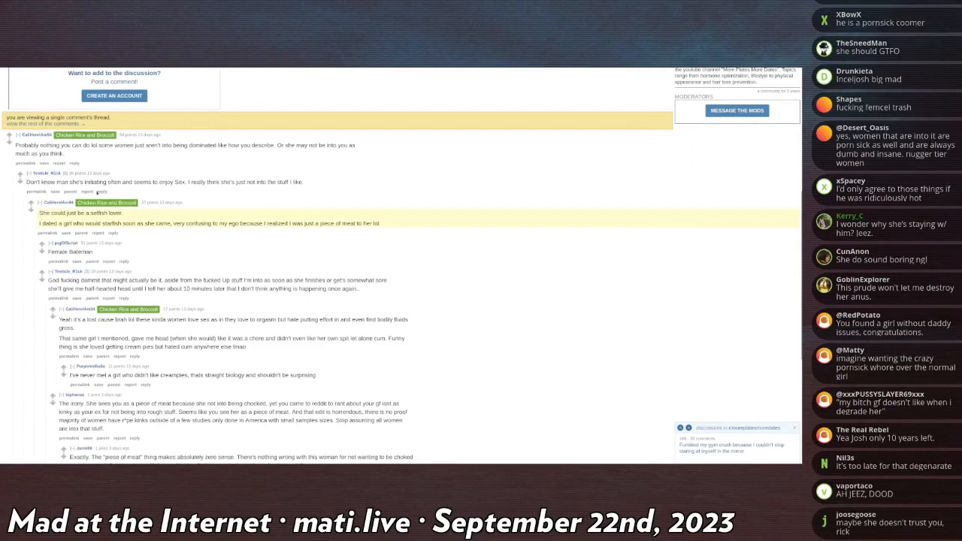
pyautogui.scroll(-3)
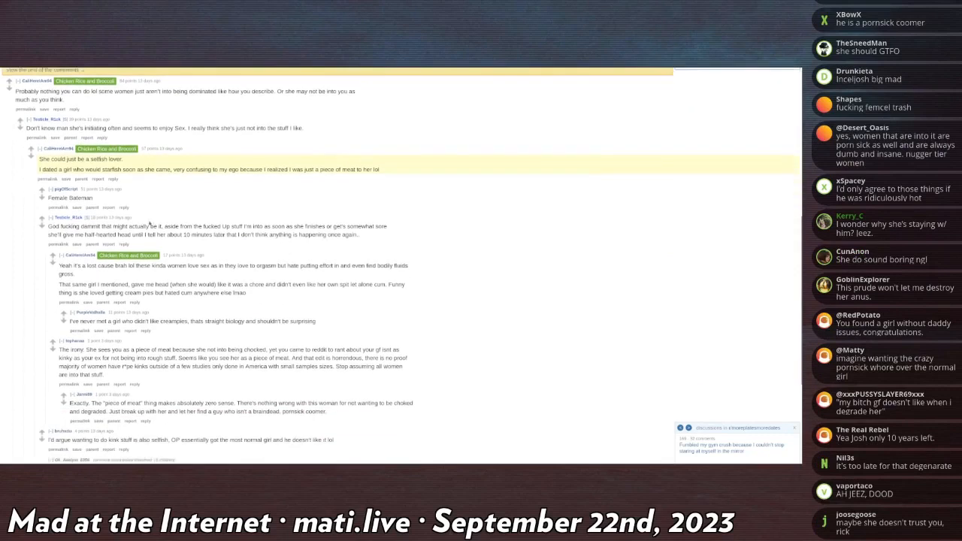
pyautogui.moveTo(136, 217)
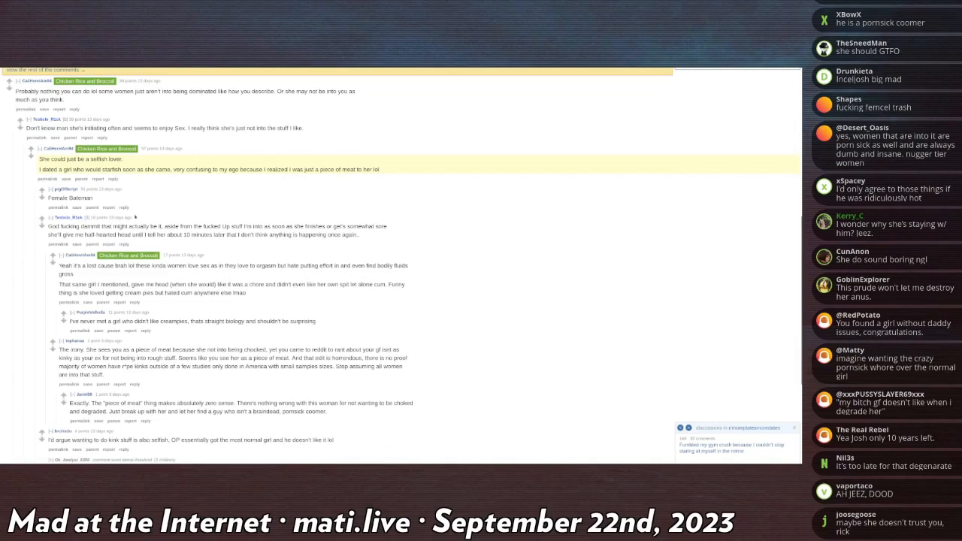
pyautogui.moveTo(135, 217)
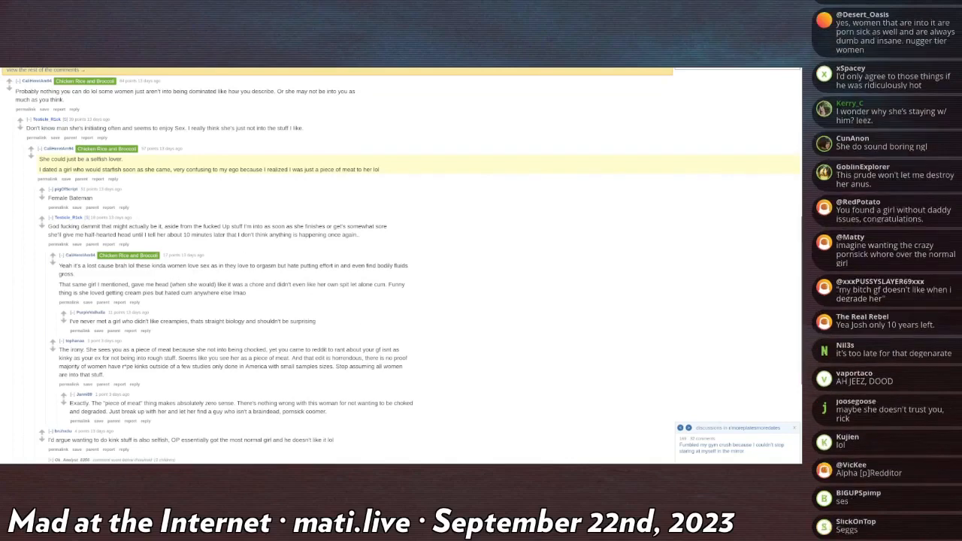
pyautogui.scroll(-3)
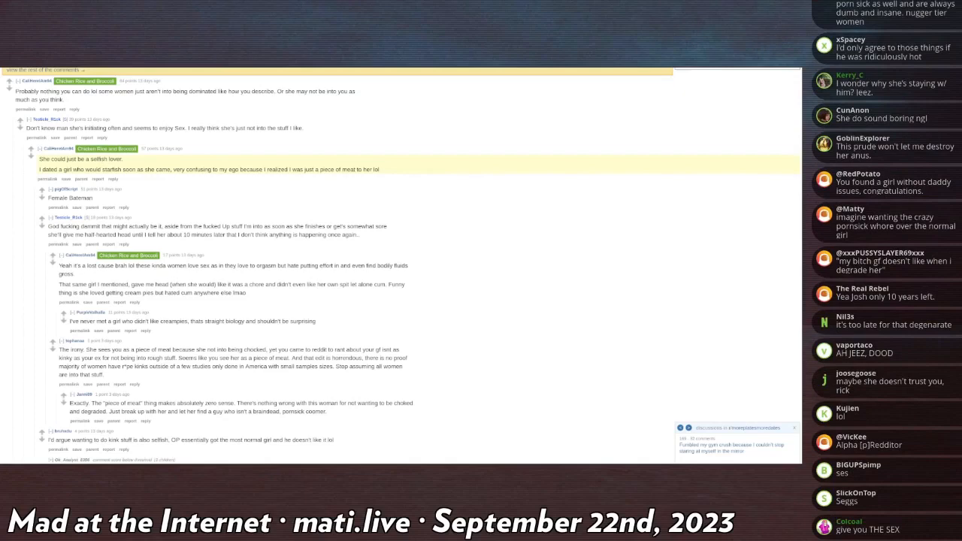
pyautogui.scroll(-3)
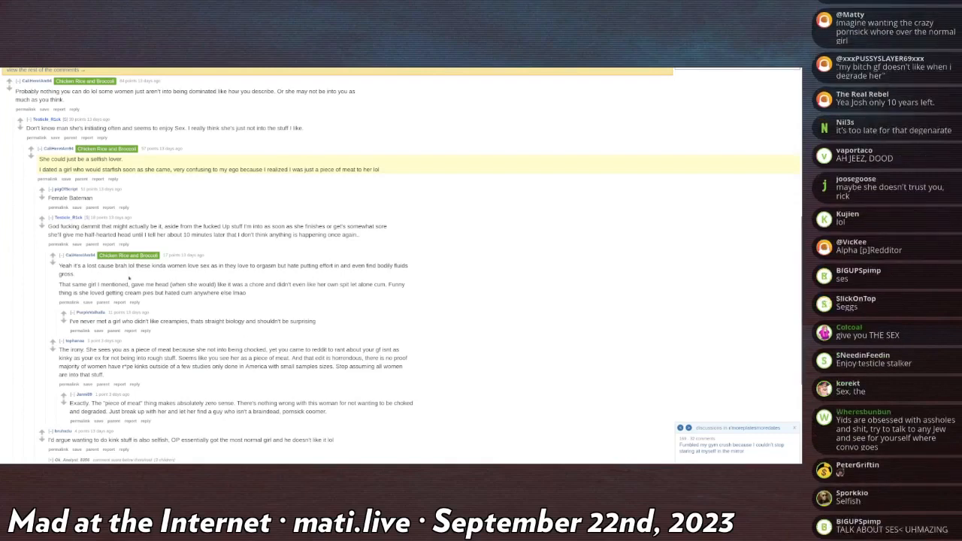
pyautogui.doubleClick(79, 198)
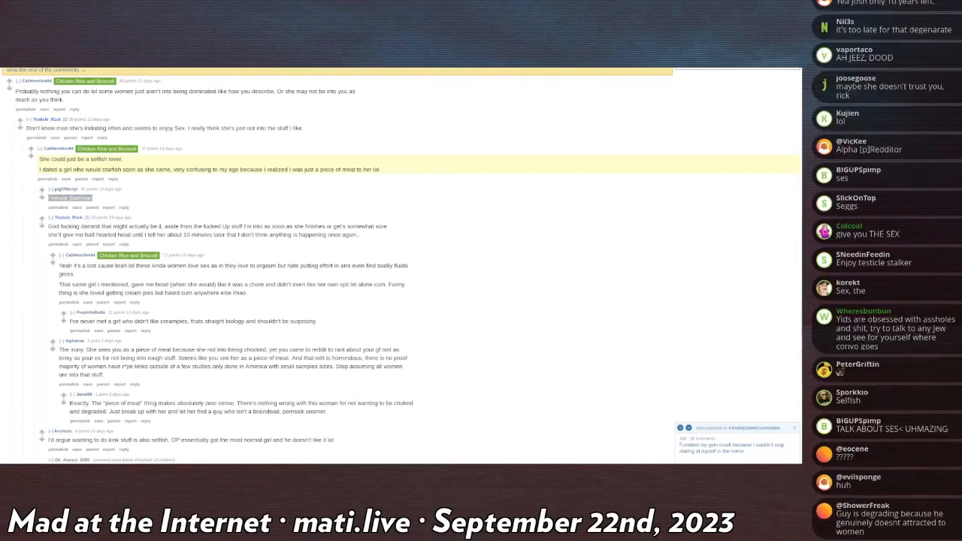
pyautogui.scroll(-3)
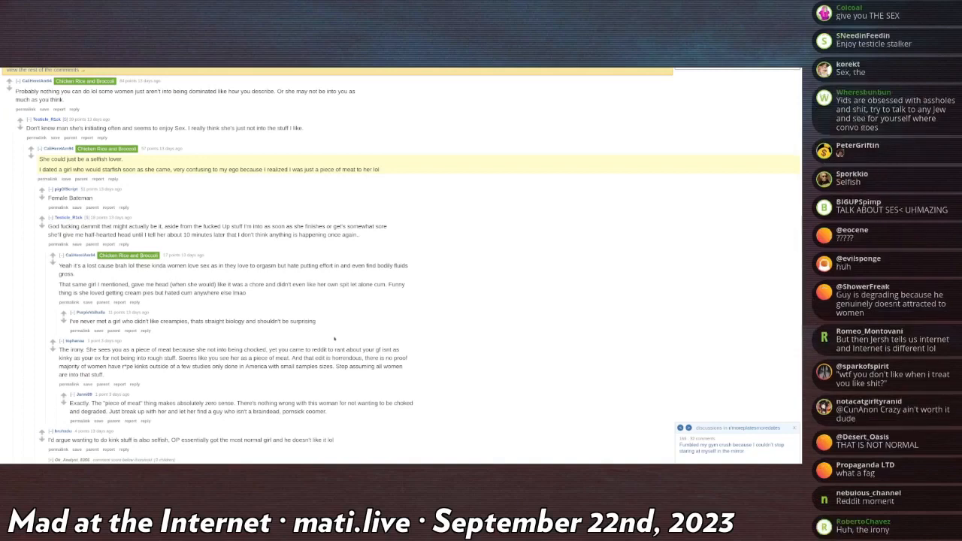
pyautogui.moveTo(334, 338)
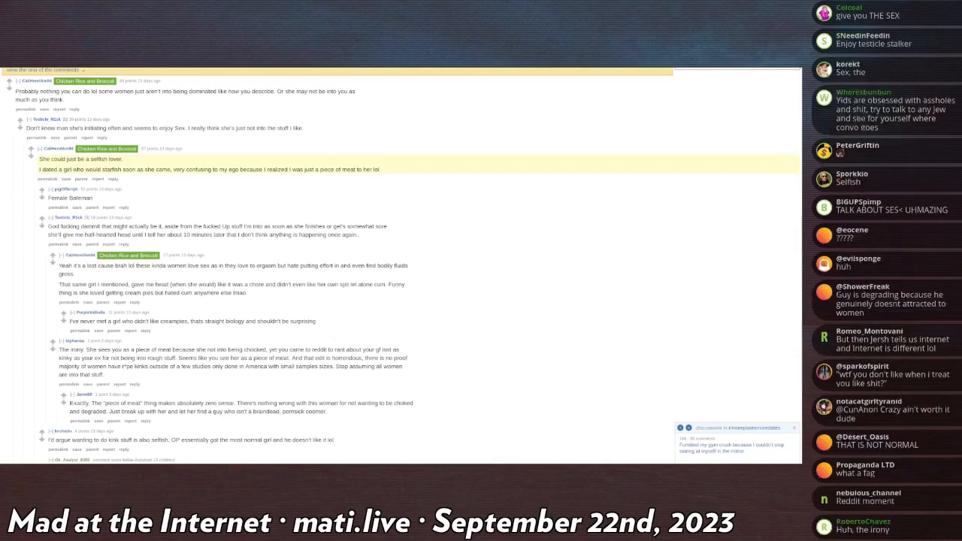
pyautogui.scroll(-3)
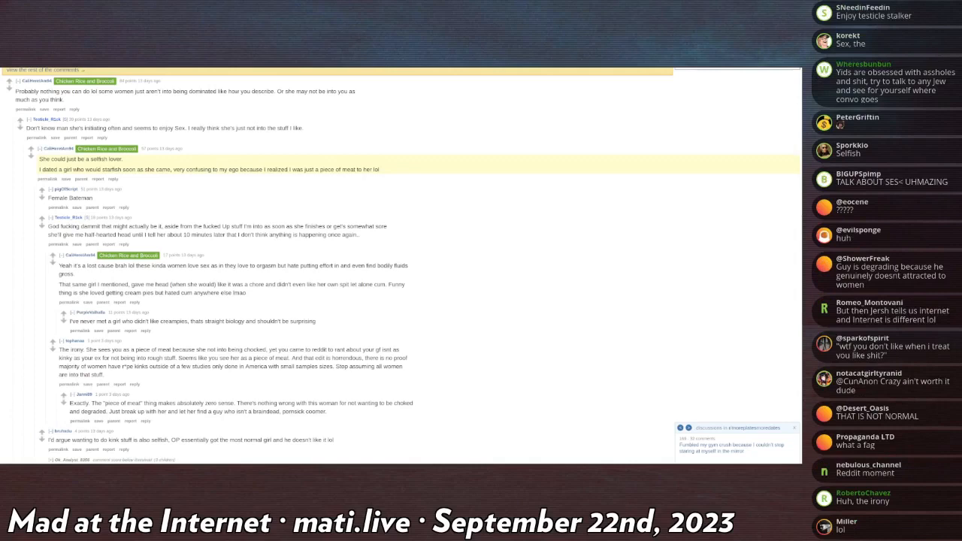
pyautogui.scroll(-3)
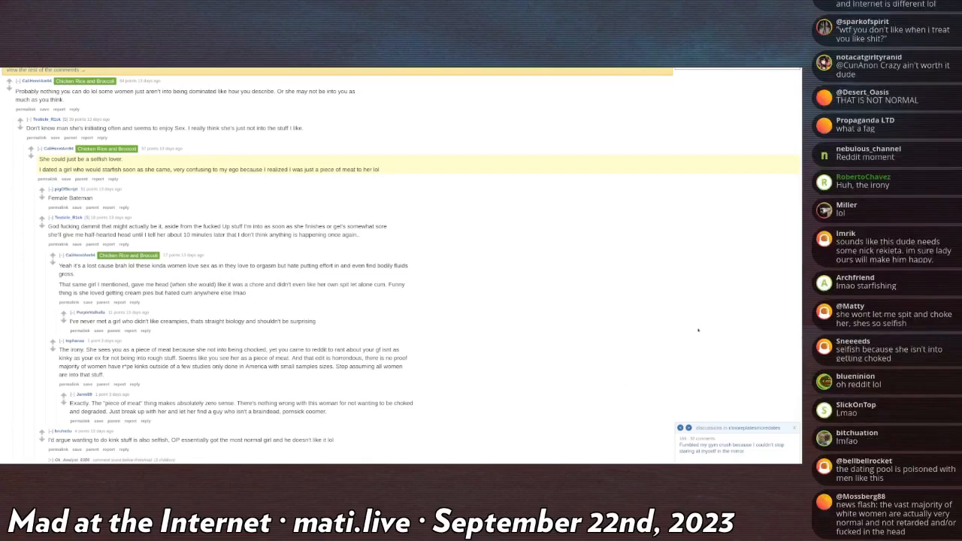
pyautogui.scroll(-3)
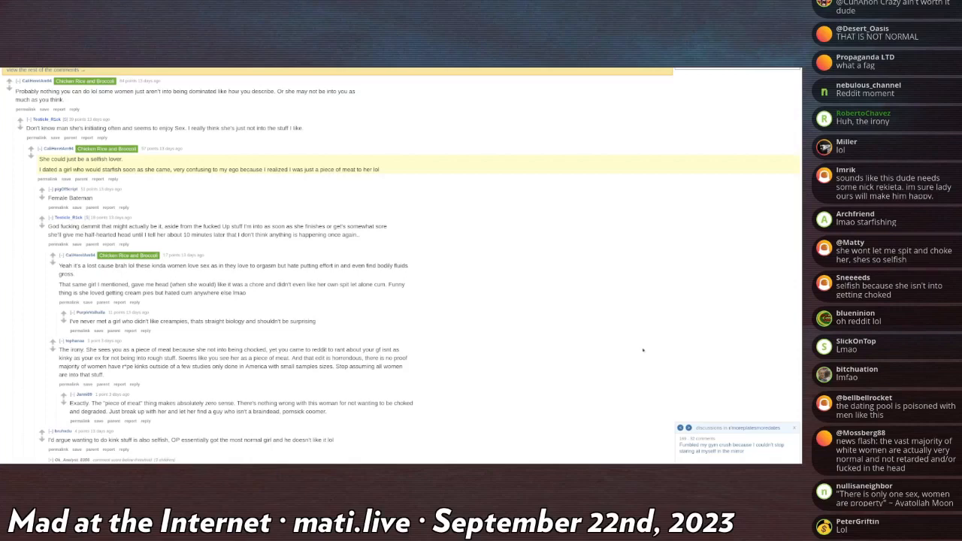
pyautogui.moveTo(382, 398)
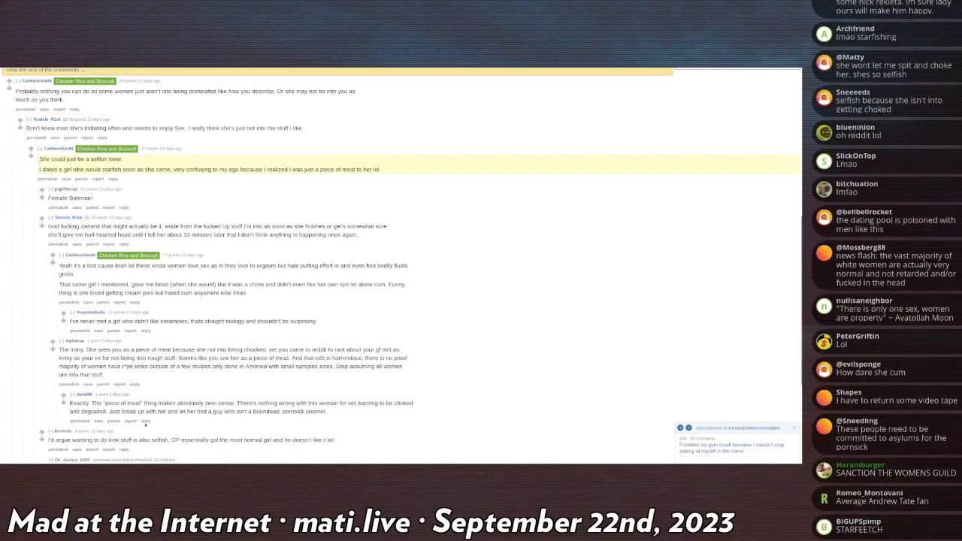
pyautogui.scroll(-3)
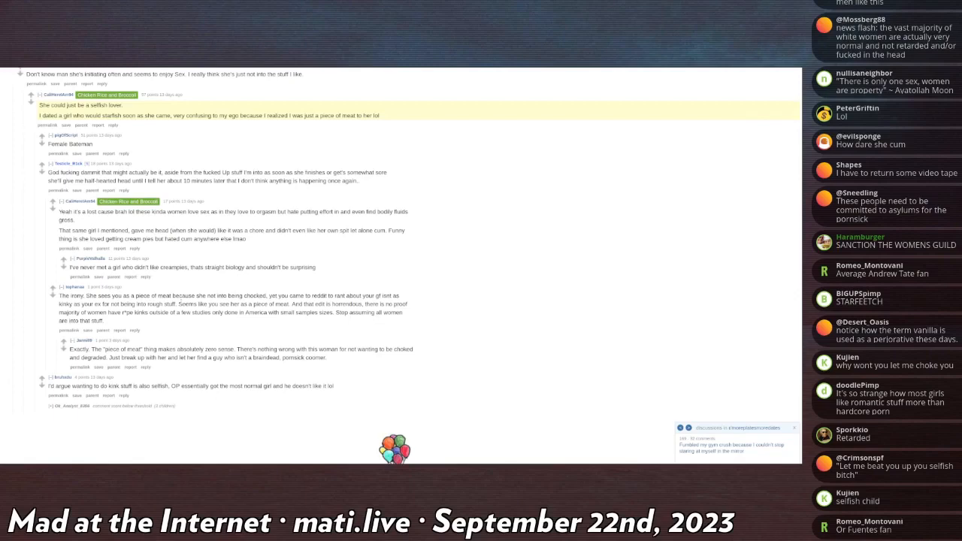
# - Scroll back to the original boring-sex post at the top of the thread
pyautogui.scroll(-3)
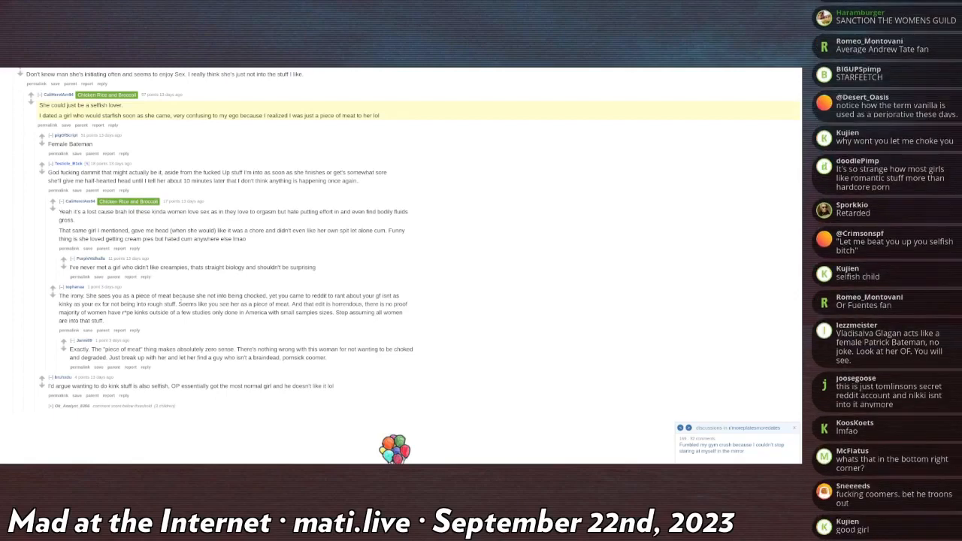
pyautogui.scroll(-3)
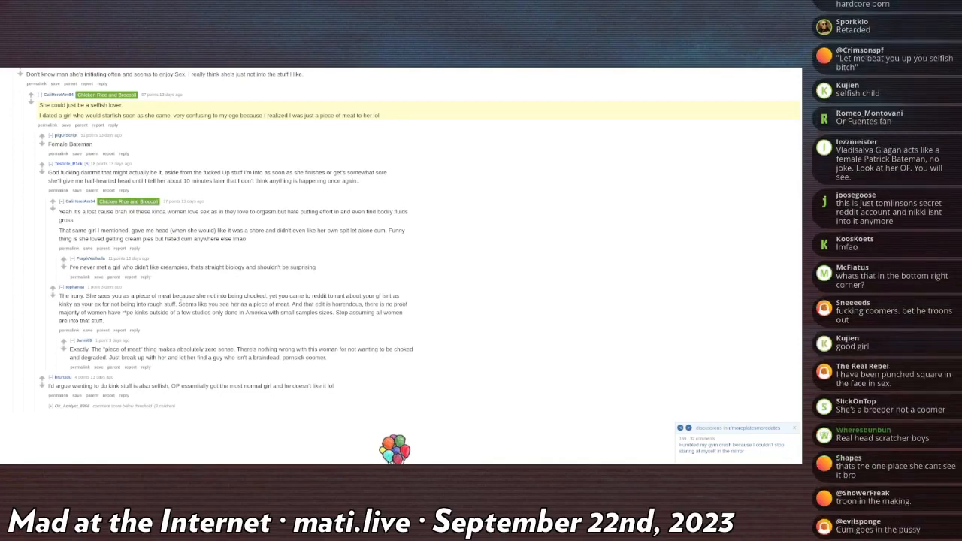
pyautogui.scroll(-3)
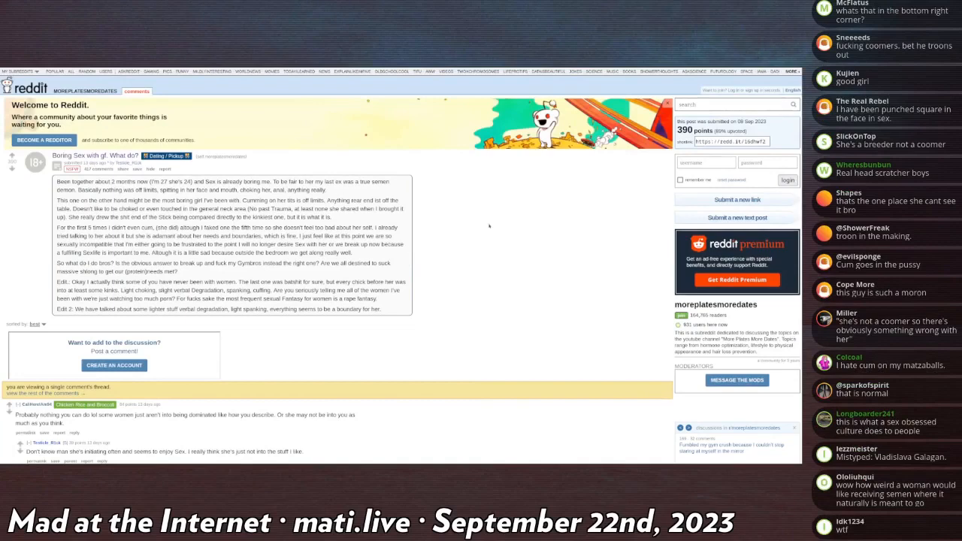
# - Scroll the thread a final time before the Mad at the Internet title card replaces it
pyautogui.scroll(-3)
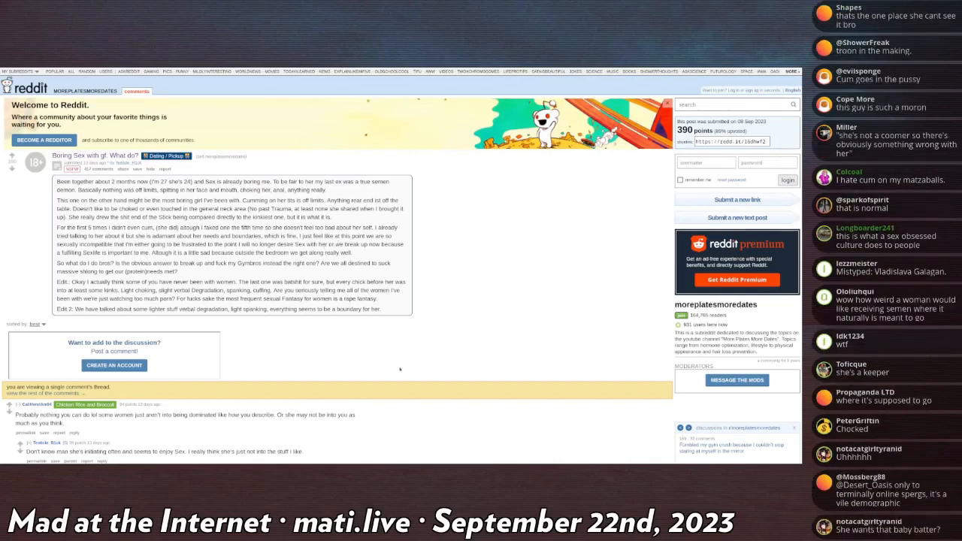
pyautogui.scroll(-3)
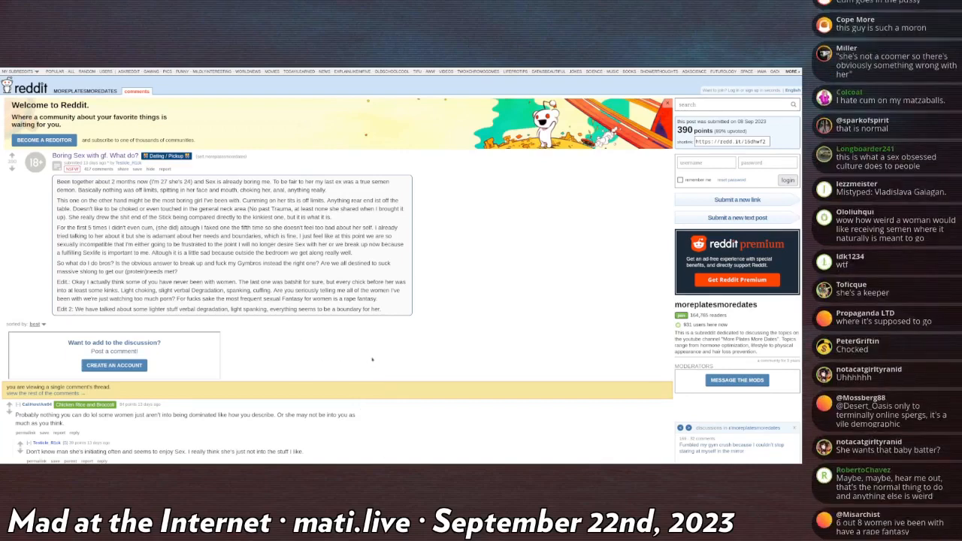
pyautogui.scroll(-3)
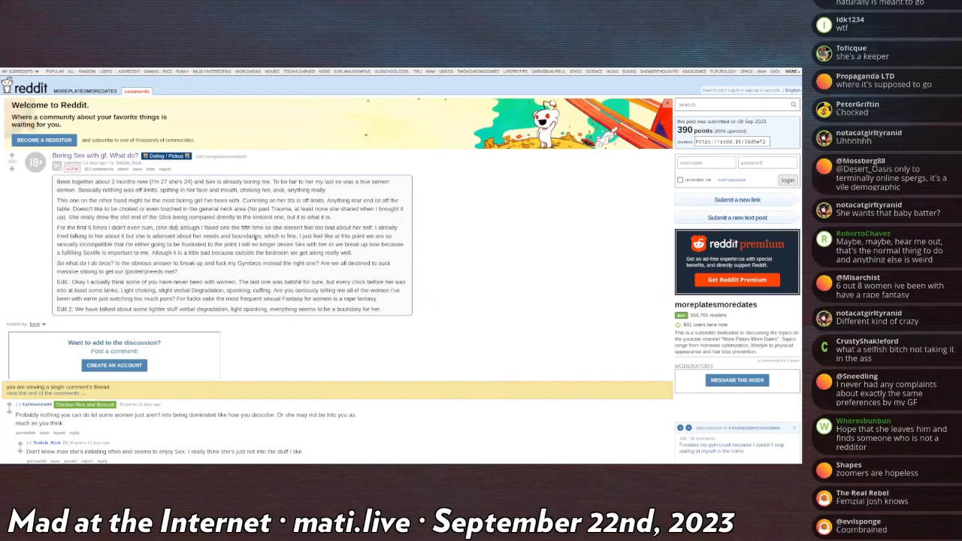
pyautogui.scroll(-3)
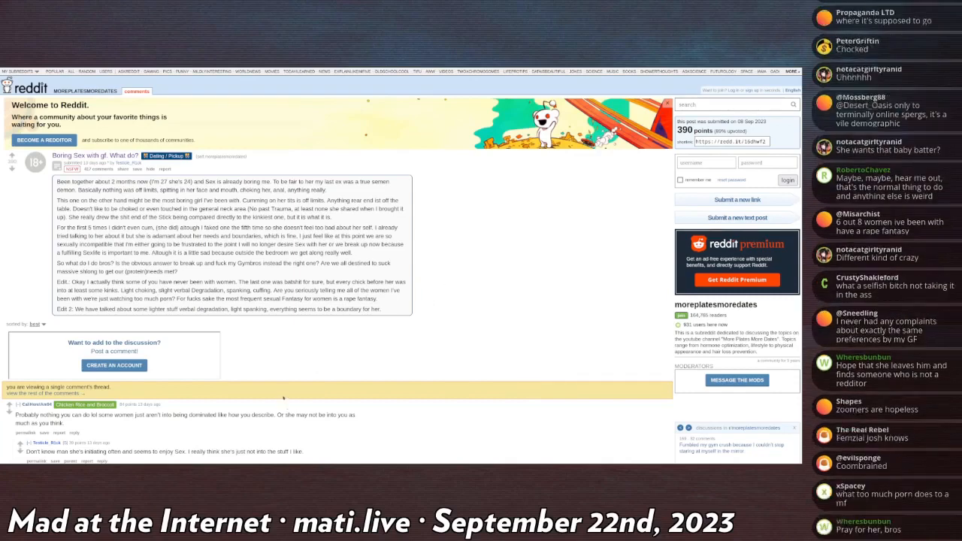
pyautogui.moveTo(319, 343)
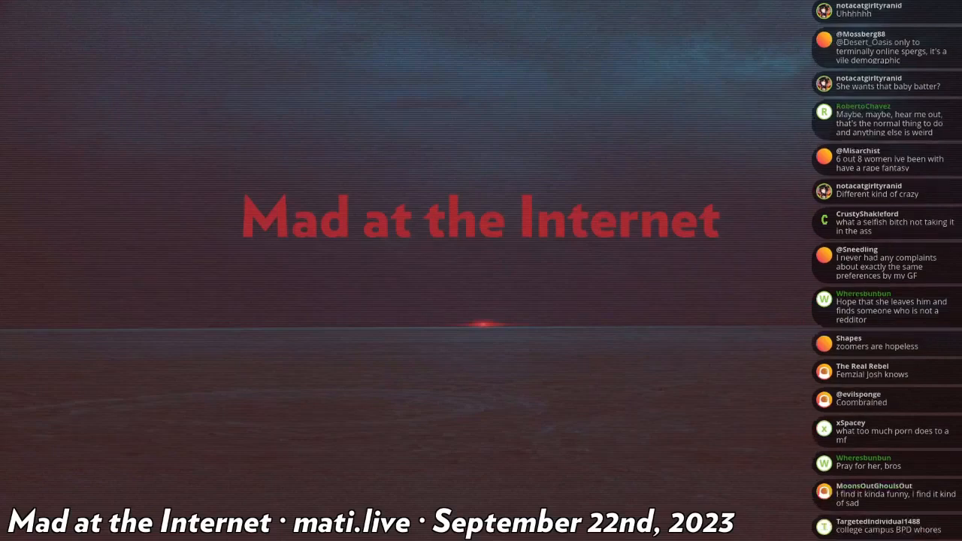
pyautogui.scroll(-3)
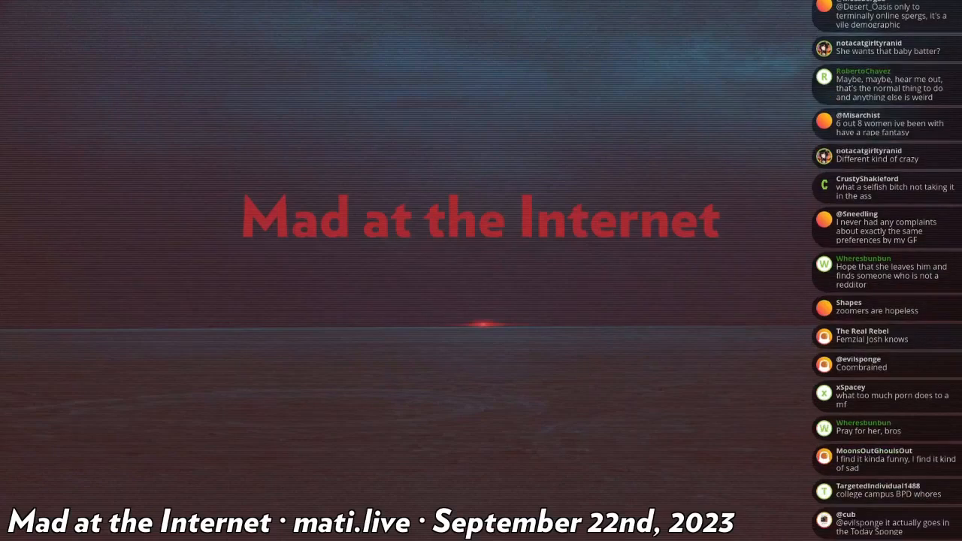